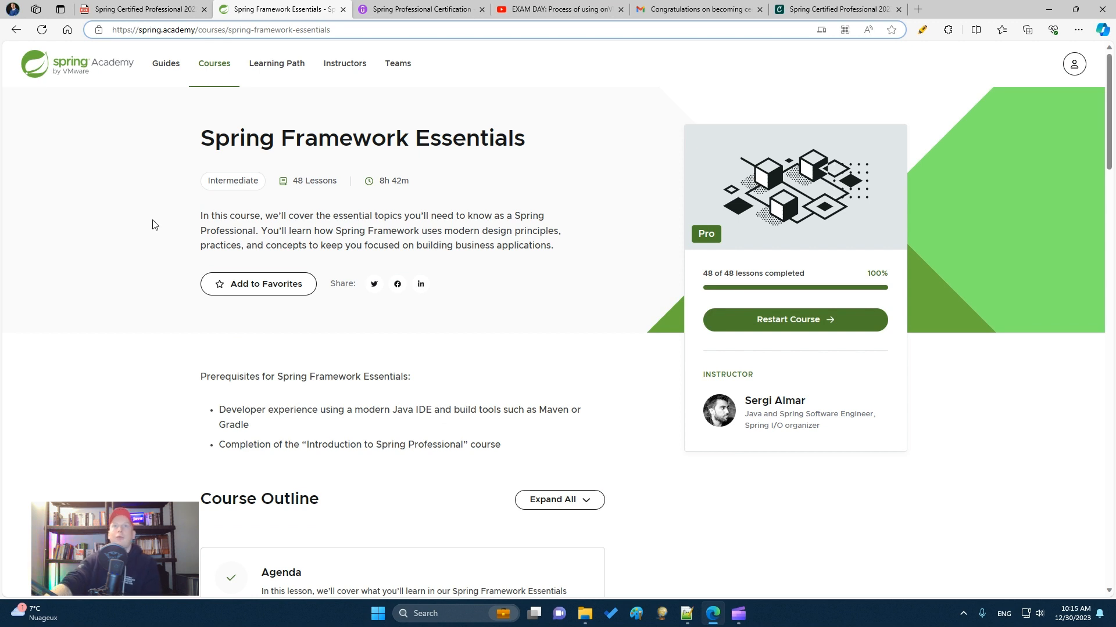
{"action": "mouse_move", "coordinate": [150, 254]}
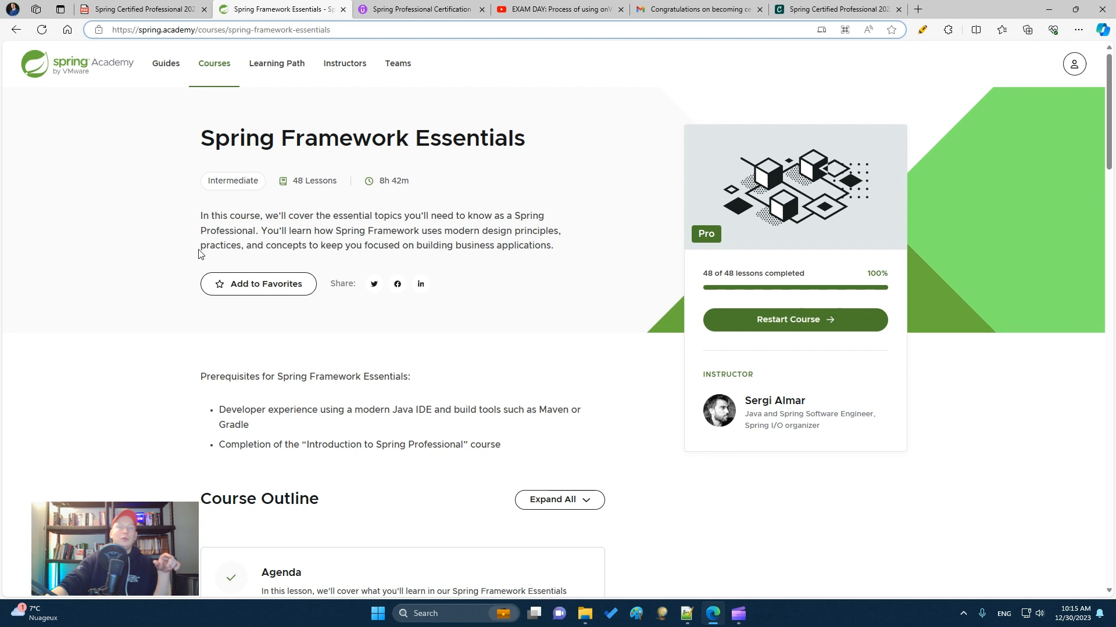
{"action": "mouse_move", "coordinate": [178, 252]}
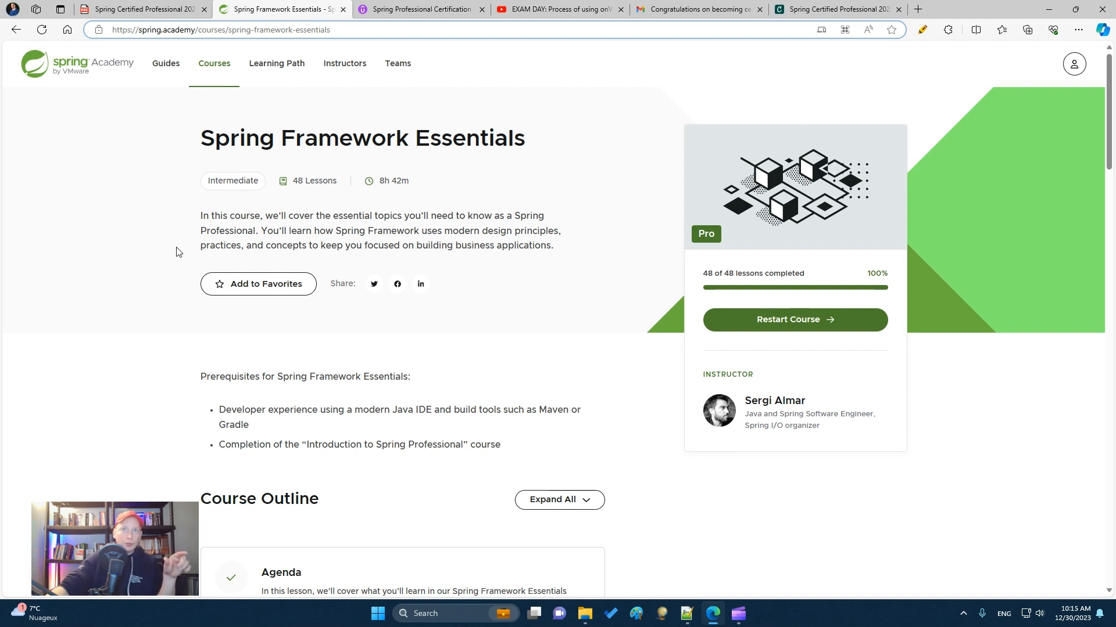
{"action": "mouse_move", "coordinate": [184, 246]}
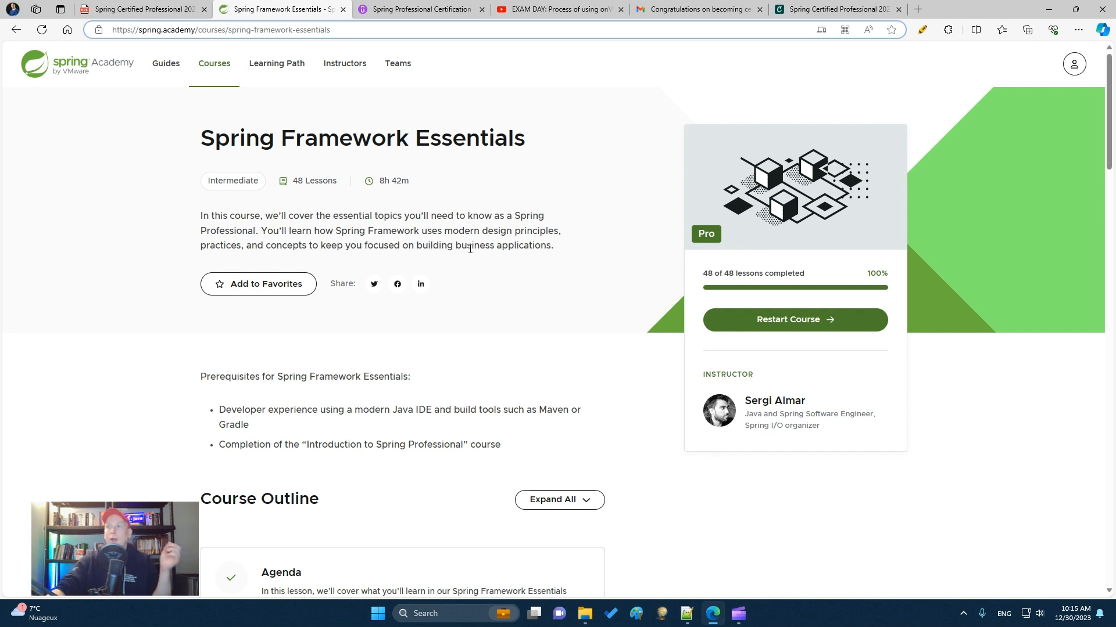
{"action": "mouse_move", "coordinate": [522, 268]}
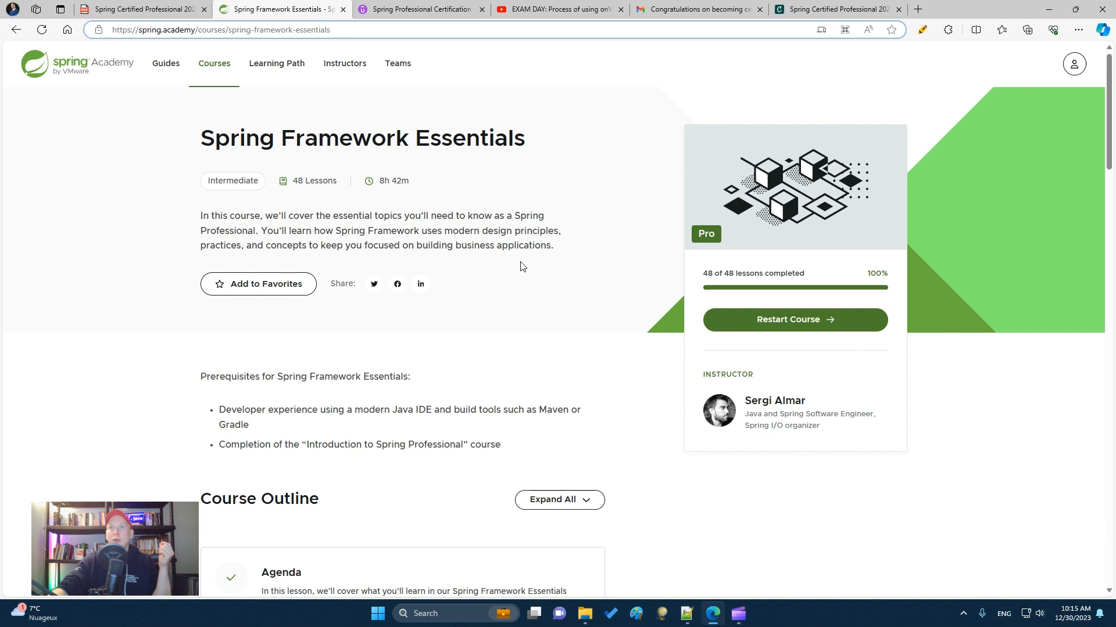
{"action": "mouse_move", "coordinate": [519, 279]}
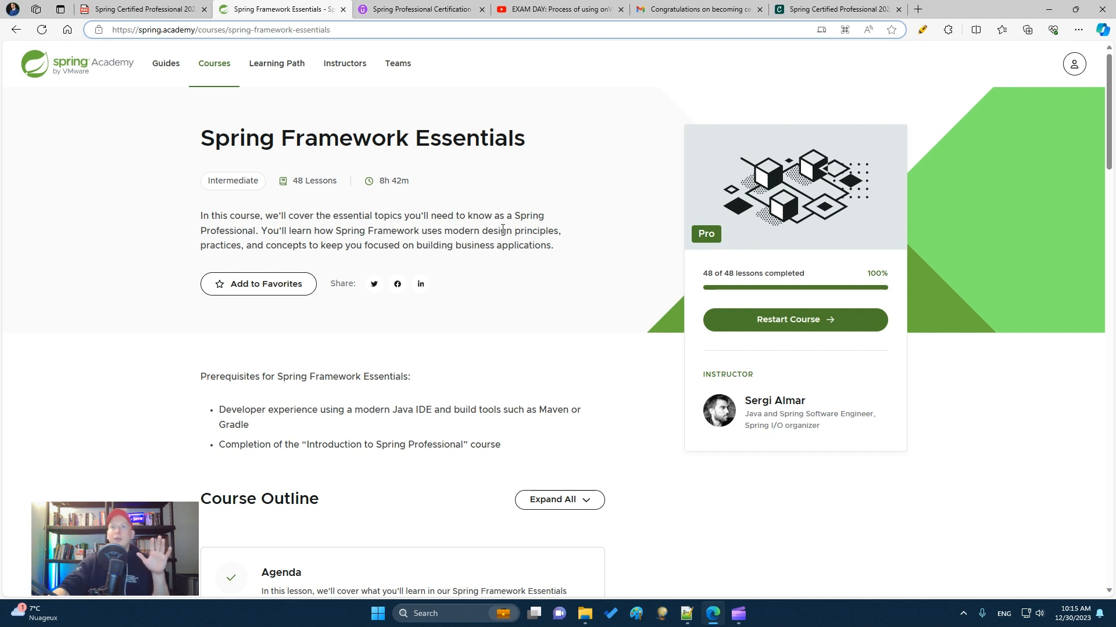
- Scroll through the outline modules marked 100% complete and return to the Spring Academy course page
{"action": "scroll", "scroll_direction": "down", "scroll_amount": 3}
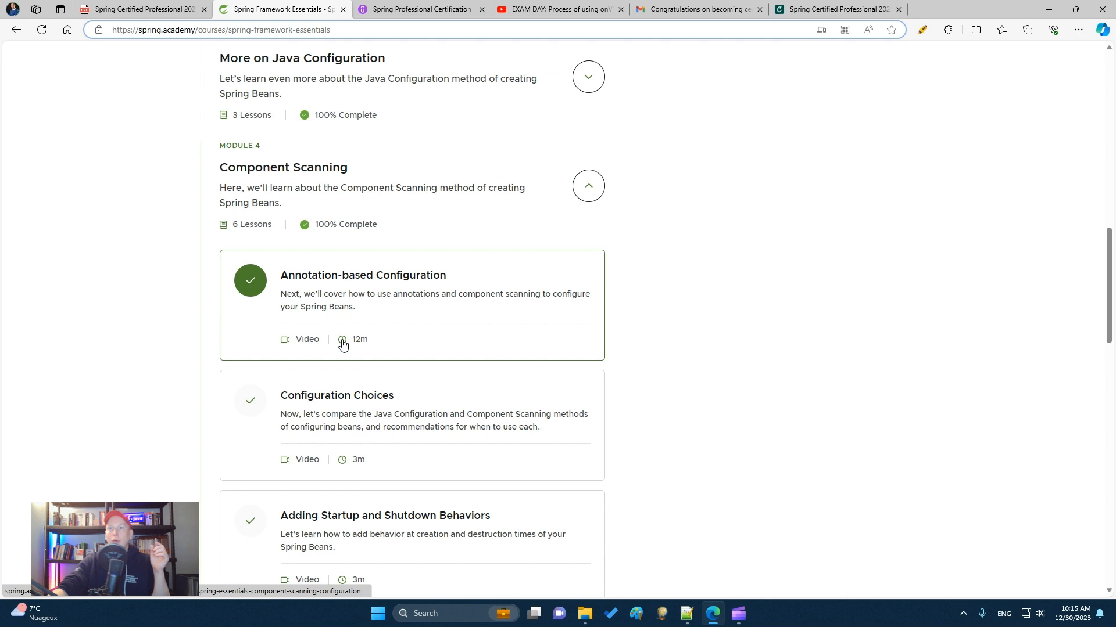
{"action": "mouse_move", "coordinate": [345, 369]}
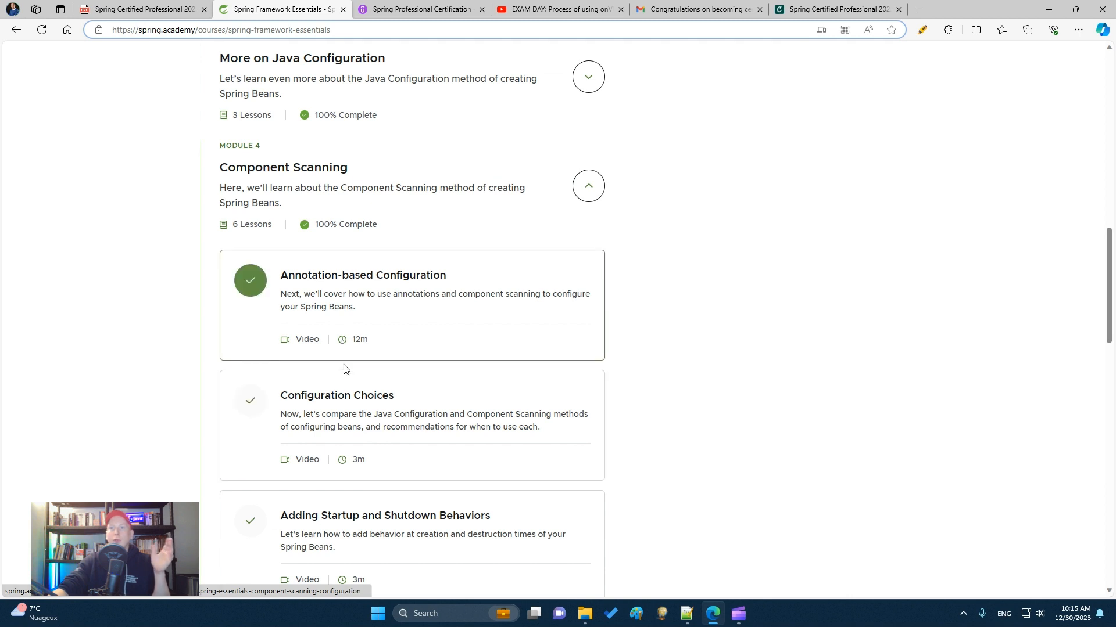
{"action": "scroll", "scroll_direction": "down", "scroll_amount": 3}
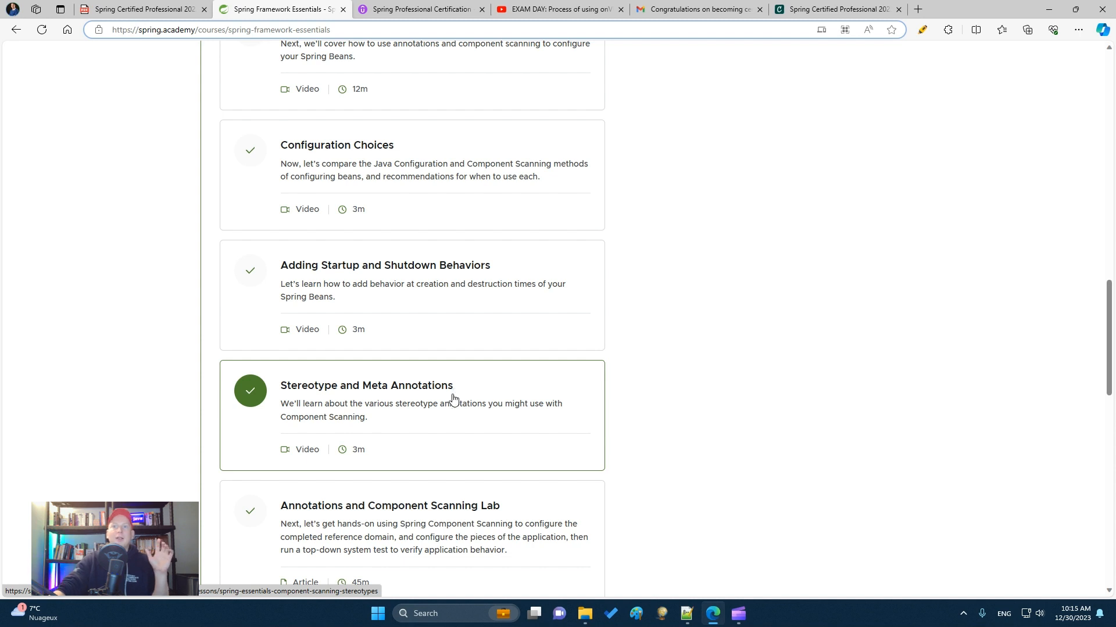
{"action": "scroll", "scroll_direction": "up", "scroll_amount": 3}
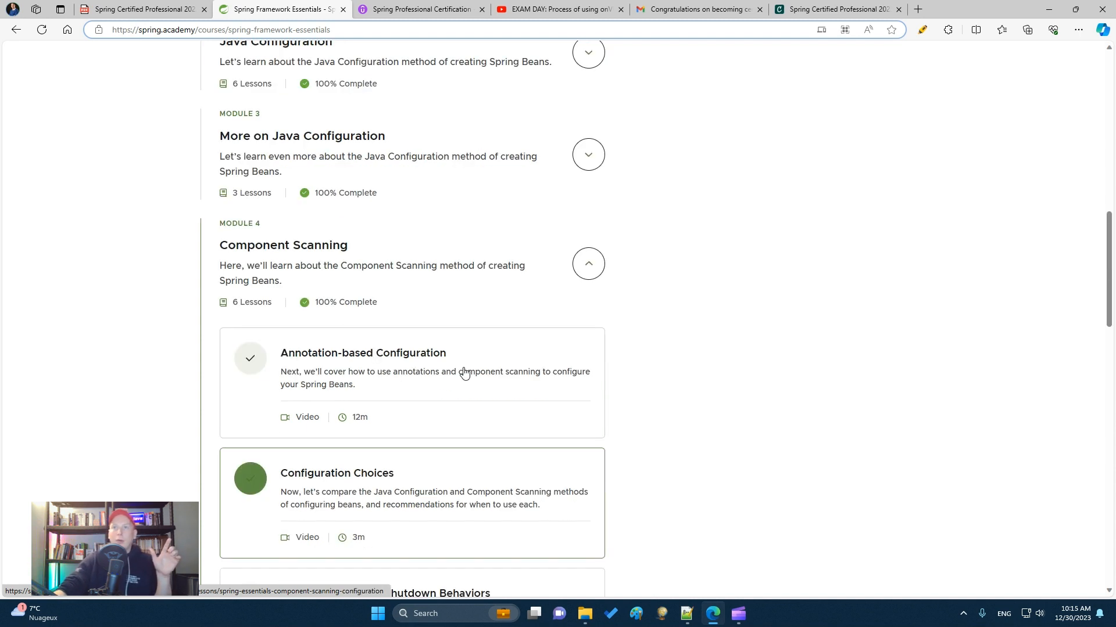
{"action": "scroll", "scroll_direction": "down", "scroll_amount": 3}
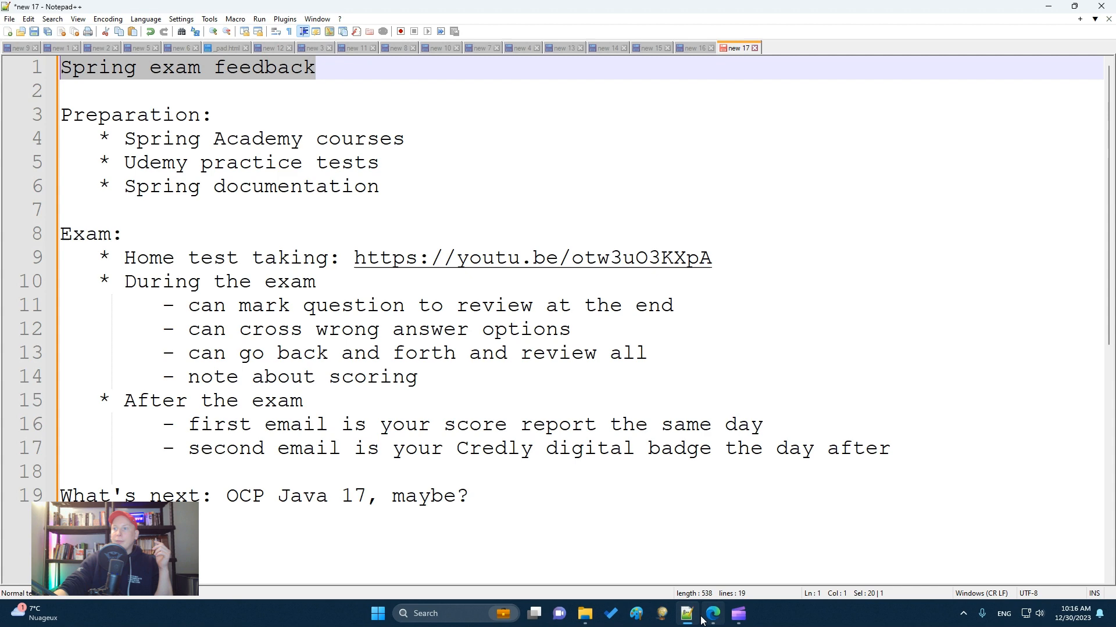
{"action": "left_click", "coordinate": [711, 614]}
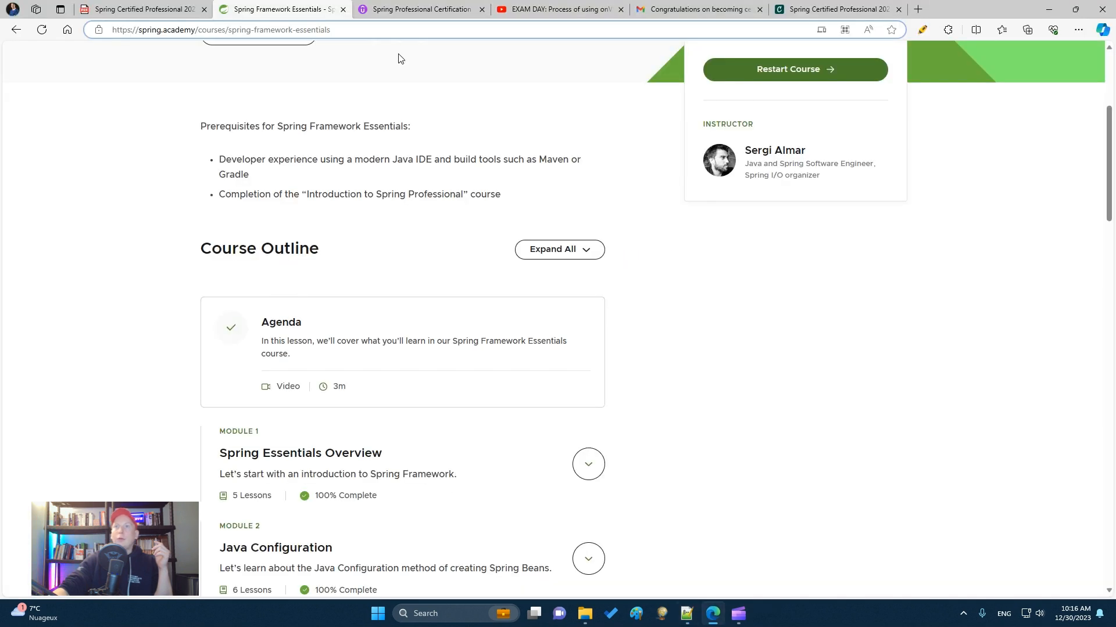
- Switch to the Udemy practice-test course and expand its Practice Tests section listing six tests
{"action": "left_click", "coordinate": [420, 8]}
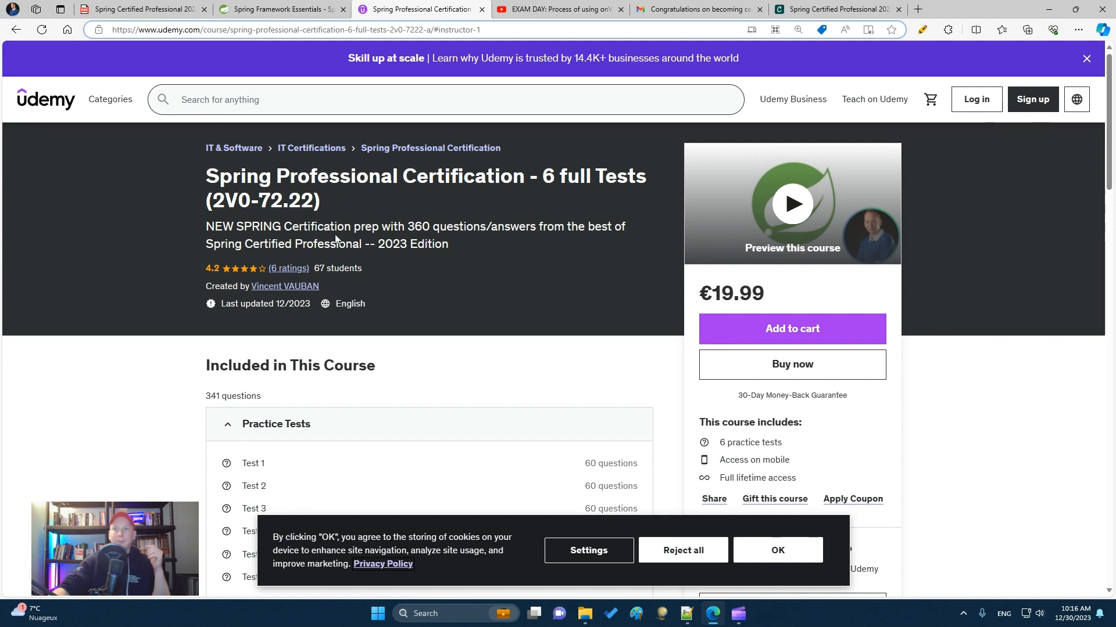
{"action": "scroll", "scroll_direction": "down", "scroll_amount": 3}
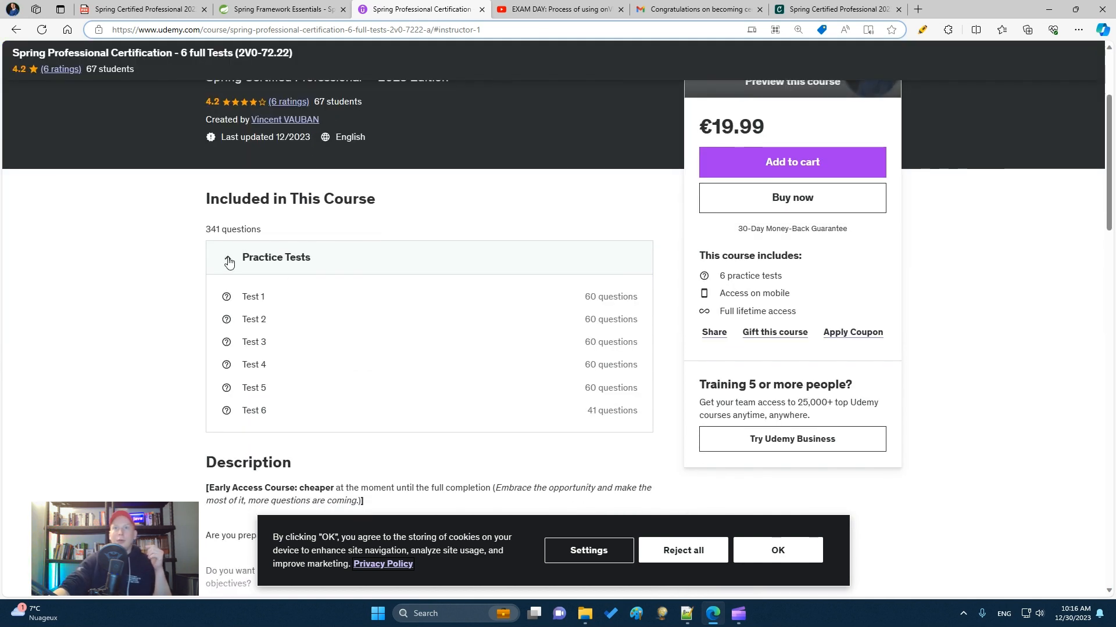
{"action": "left_click", "coordinate": [227, 258]}
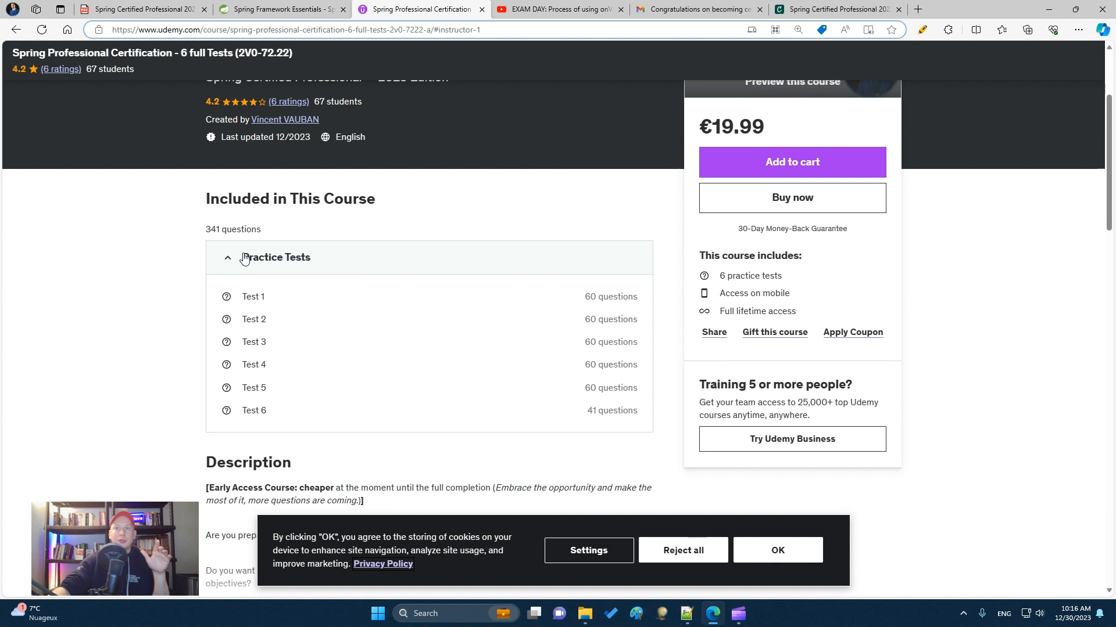
{"action": "mouse_move", "coordinate": [306, 379]}
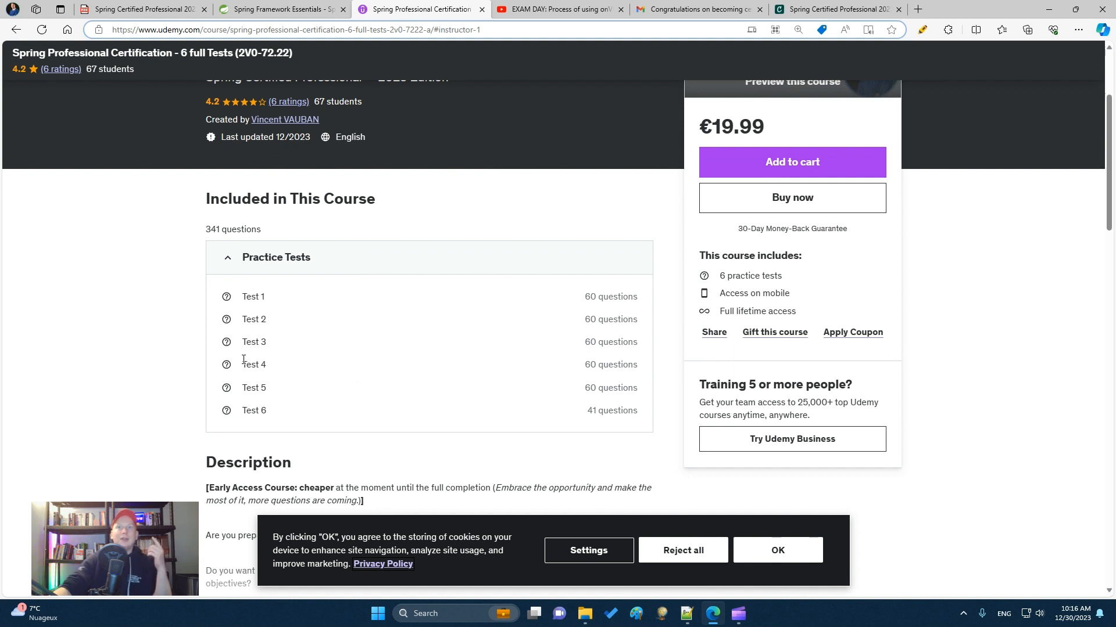
{"action": "mouse_move", "coordinate": [177, 337]}
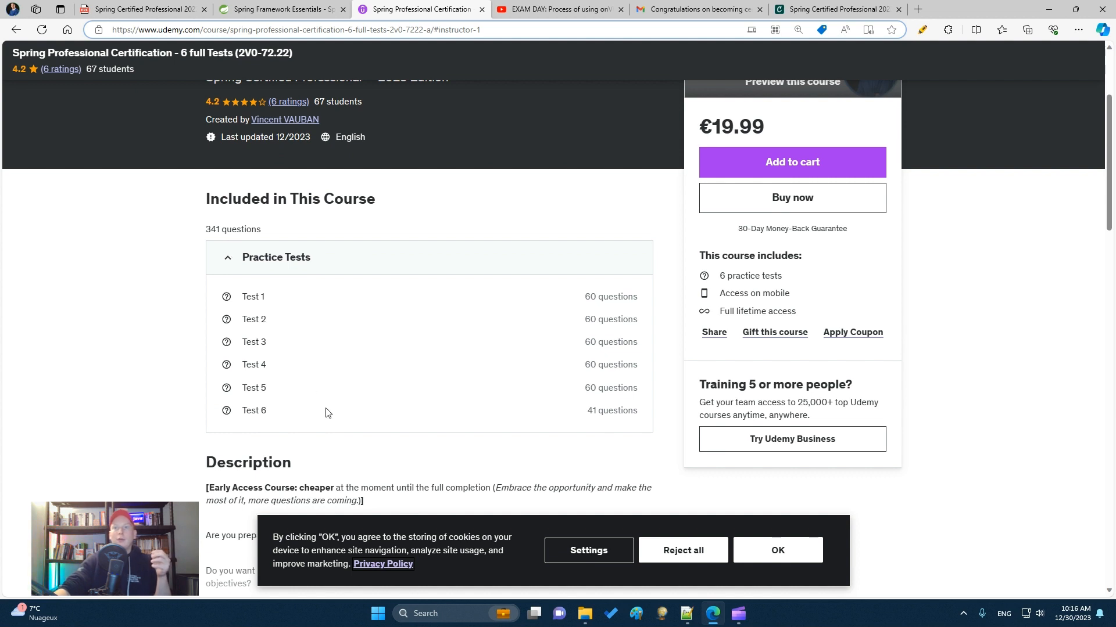
{"action": "mouse_move", "coordinate": [318, 410]}
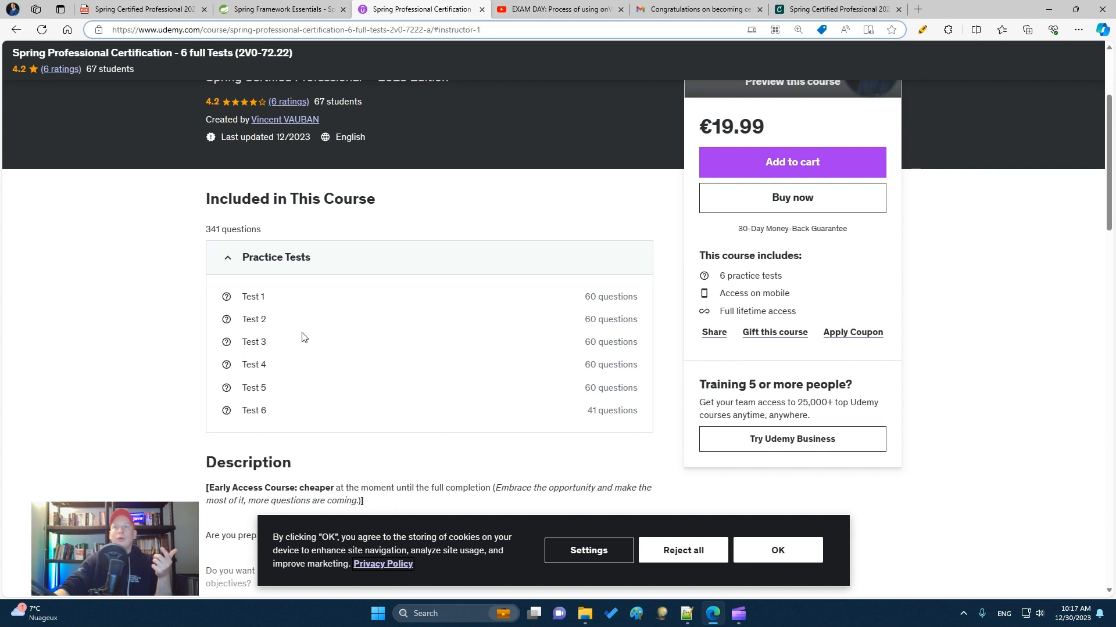
{"action": "mouse_move", "coordinate": [384, 358]}
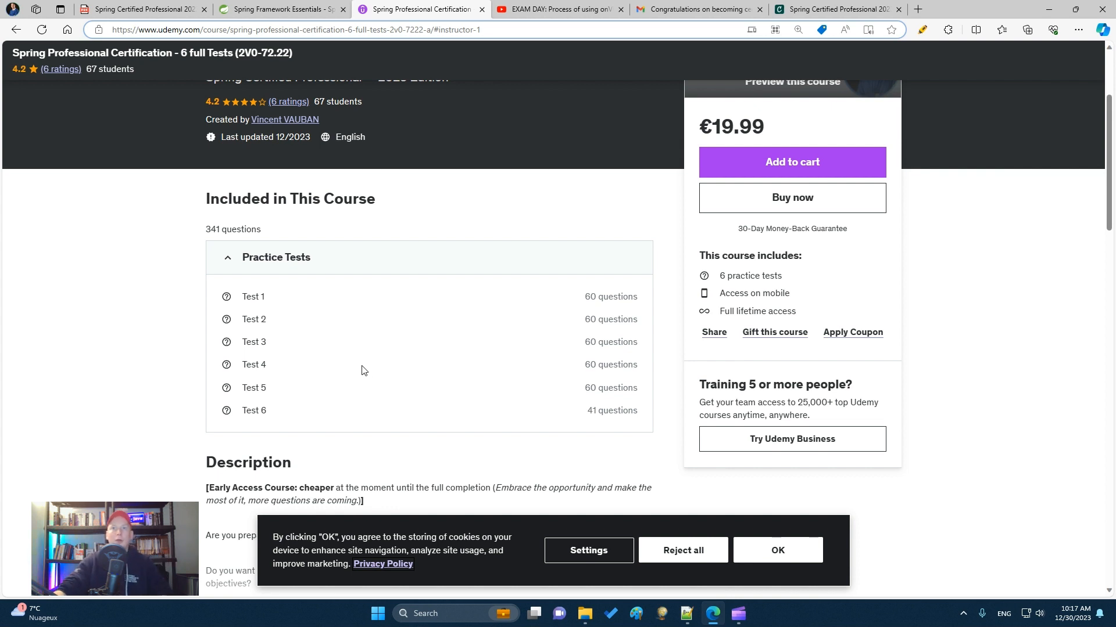
{"action": "mouse_move", "coordinate": [363, 385]}
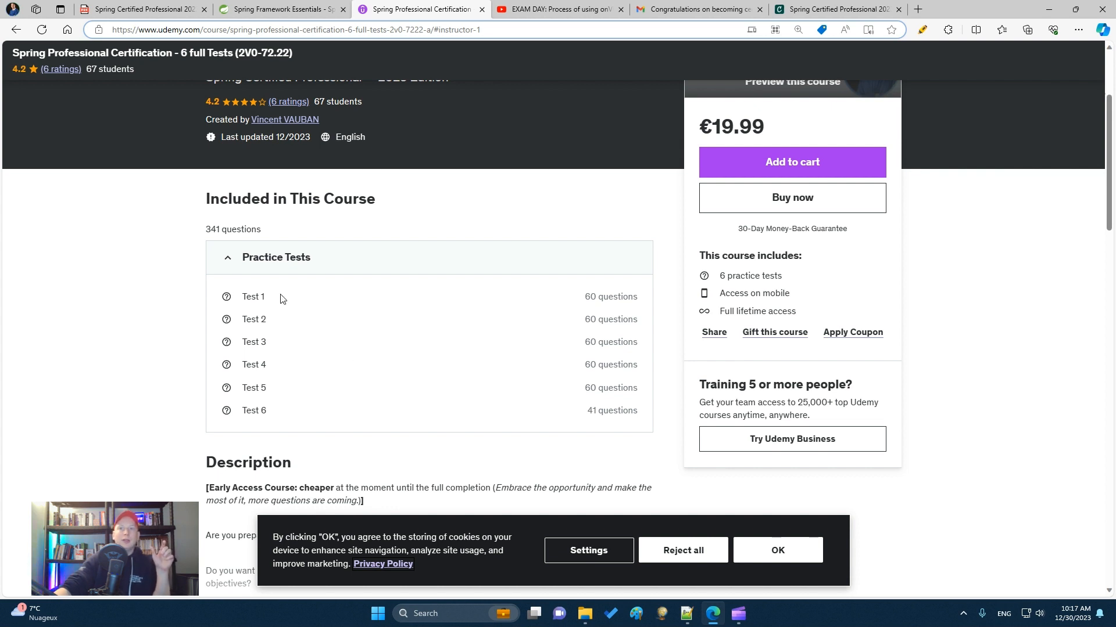
{"action": "mouse_move", "coordinate": [294, 325]}
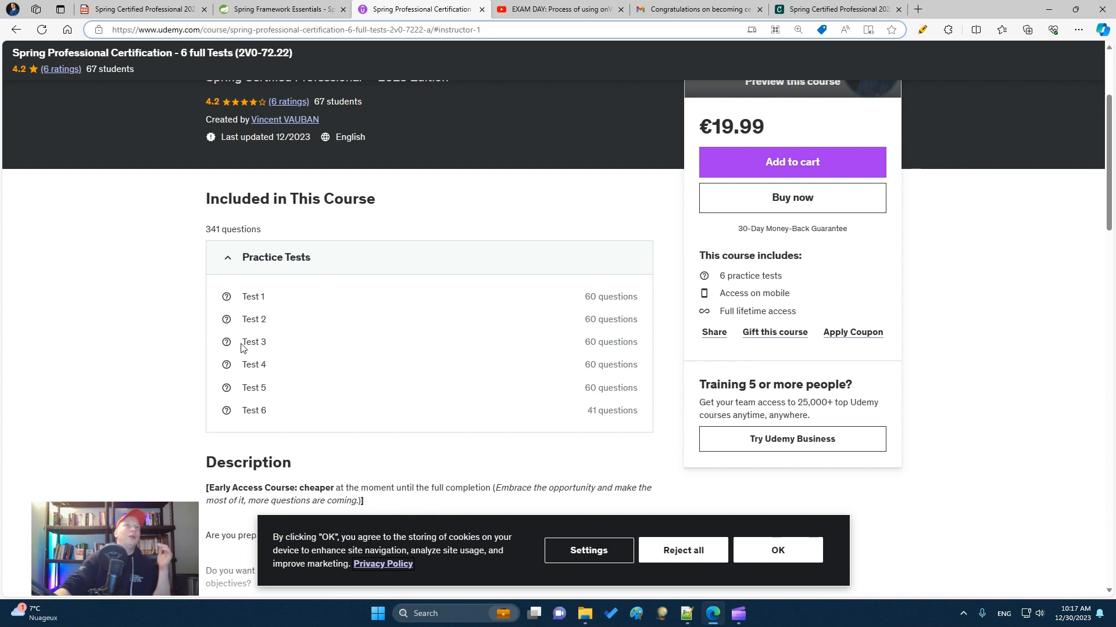
{"action": "mouse_move", "coordinate": [237, 362]}
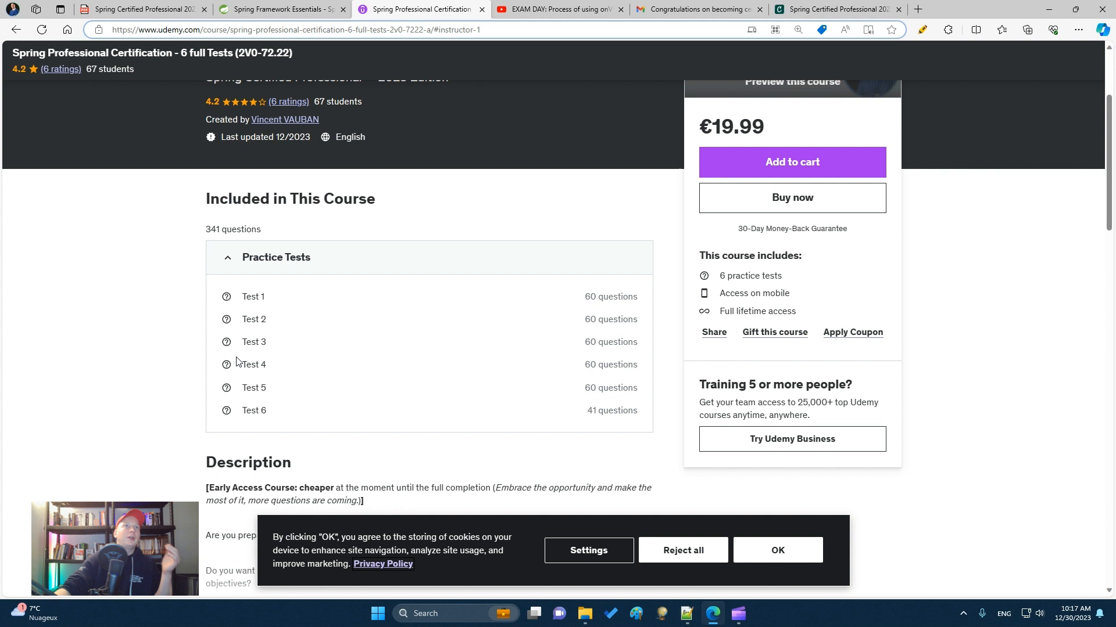
{"action": "mouse_move", "coordinate": [219, 360]}
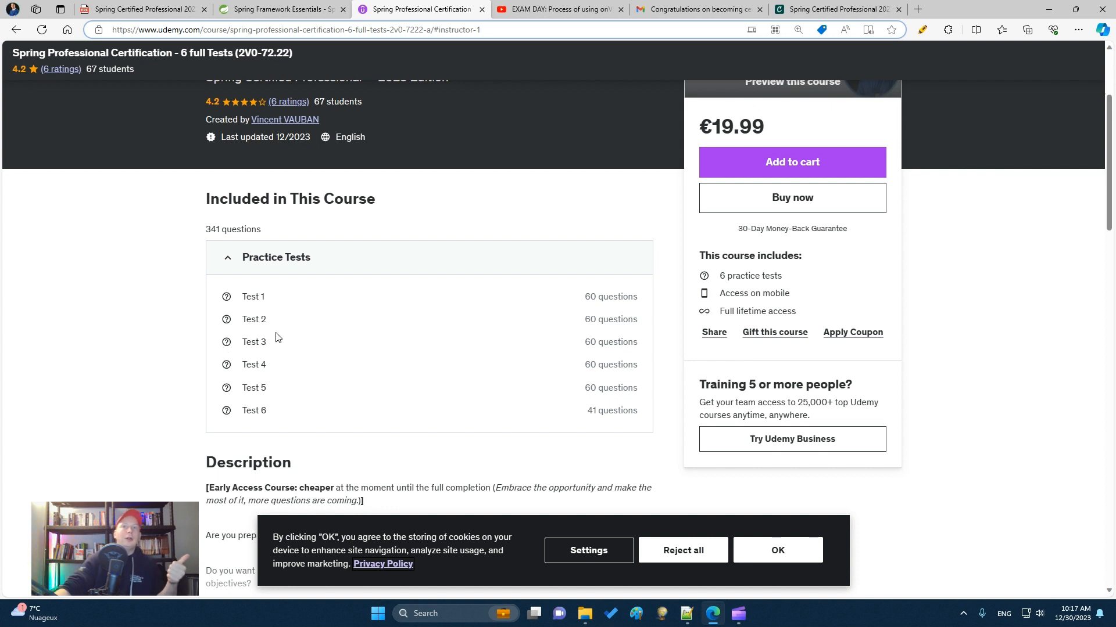
{"action": "mouse_move", "coordinate": [278, 356]}
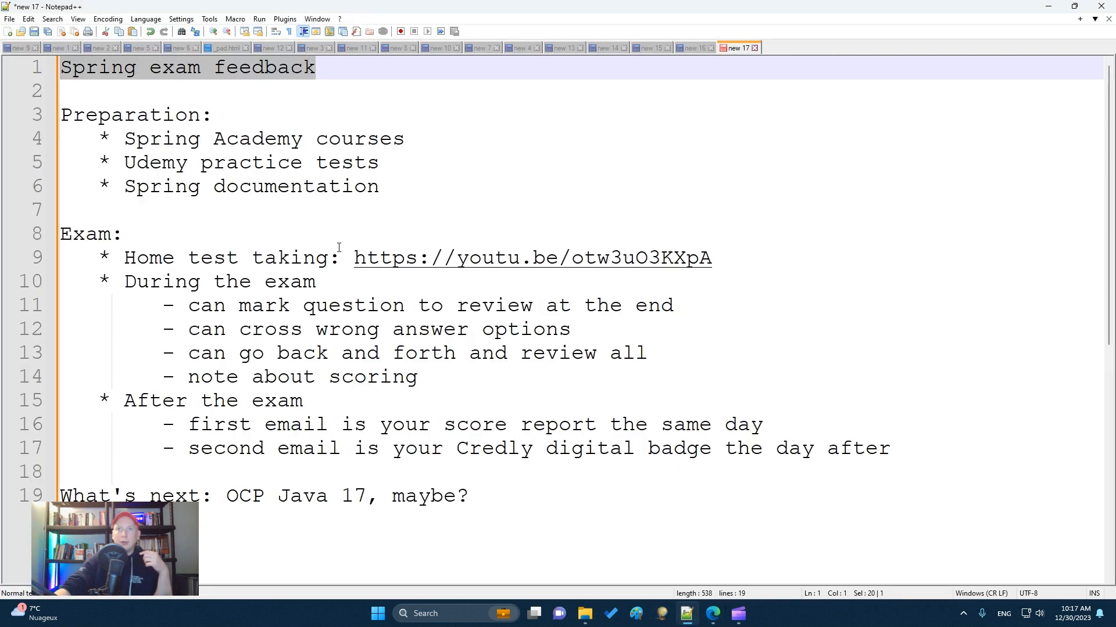
{"action": "mouse_move", "coordinate": [417, 182]}
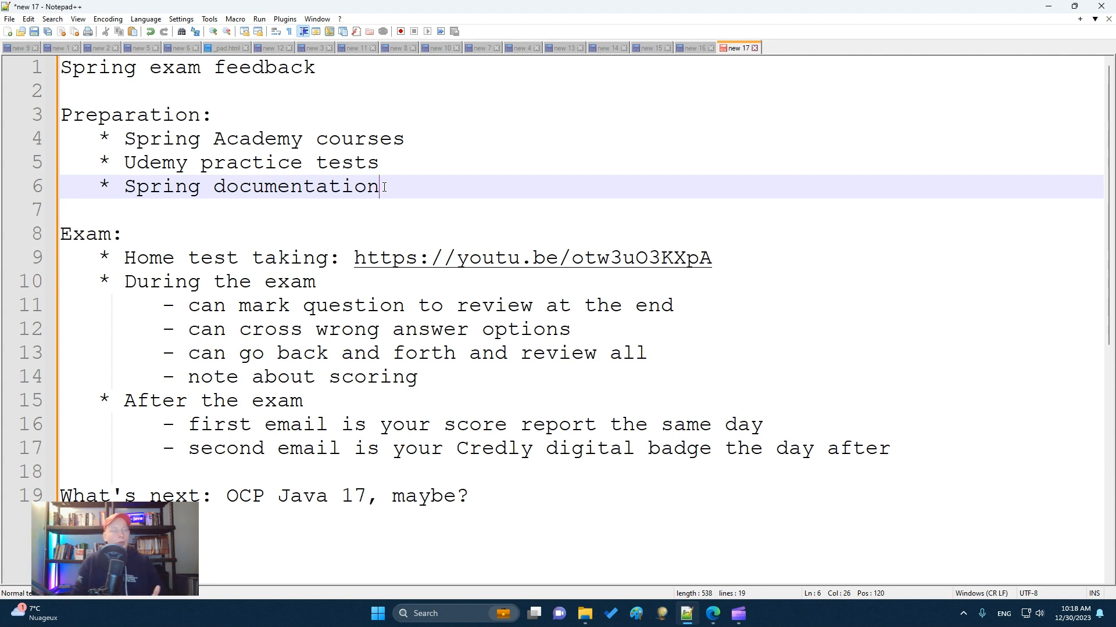
{"action": "mouse_move", "coordinate": [544, 217]}
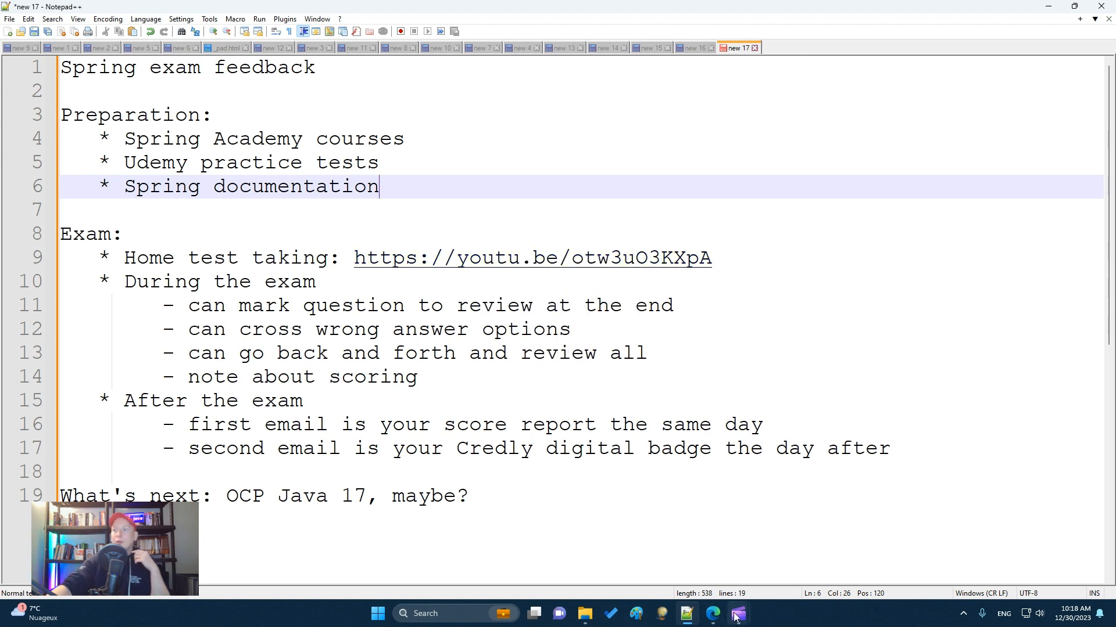
{"action": "left_click", "coordinate": [712, 614]}
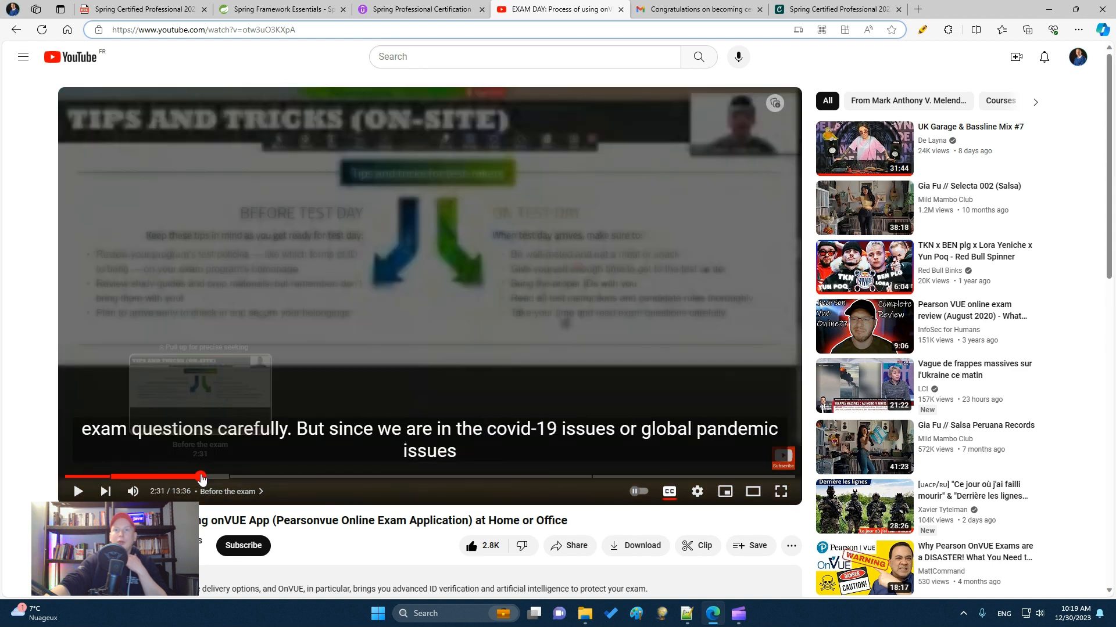
- Skip the onVUE video ahead to the exam-day check-in and identification-photo steps
{"action": "left_click_drag", "start_coordinate": [201, 476], "coordinate": [241, 476]}
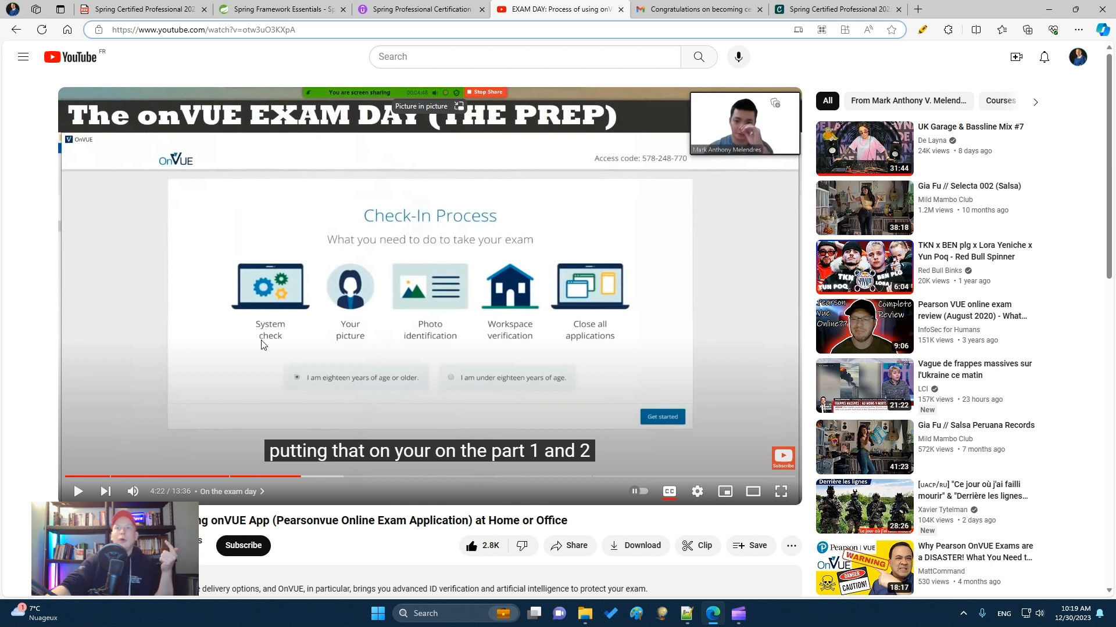
{"action": "mouse_move", "coordinate": [359, 483]}
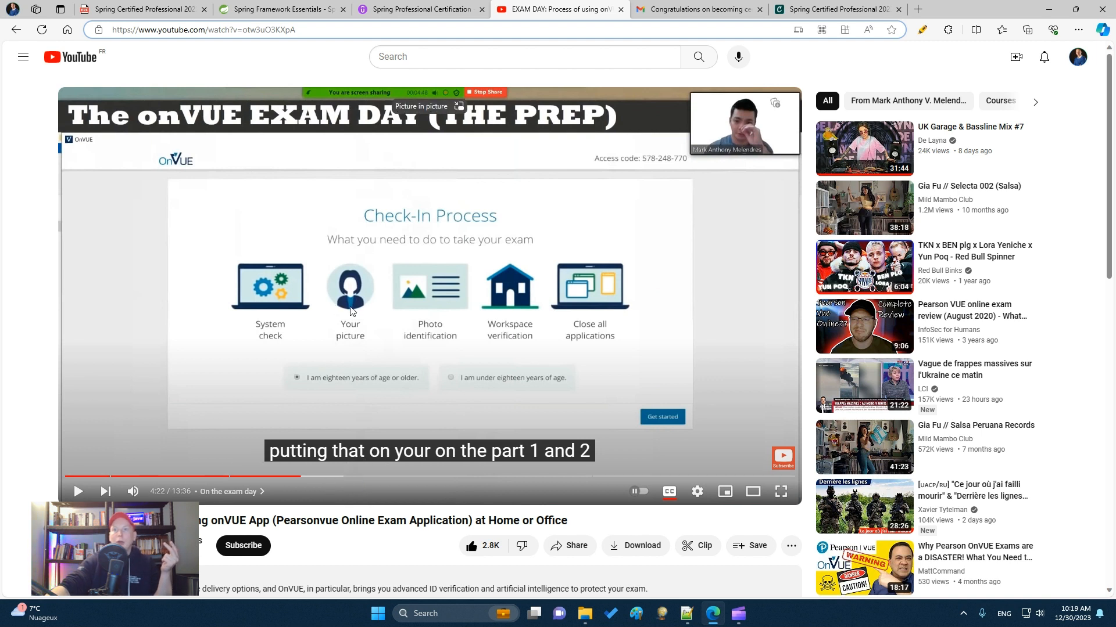
{"action": "mouse_move", "coordinate": [437, 303]}
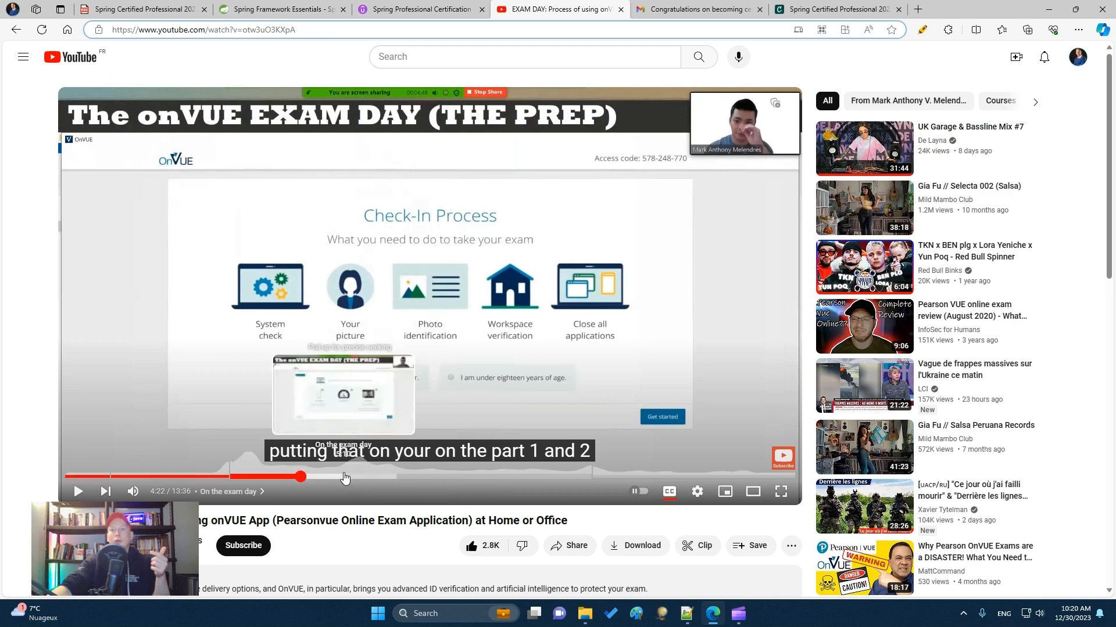
{"action": "left_click_drag", "start_coordinate": [301, 476], "coordinate": [390, 476]}
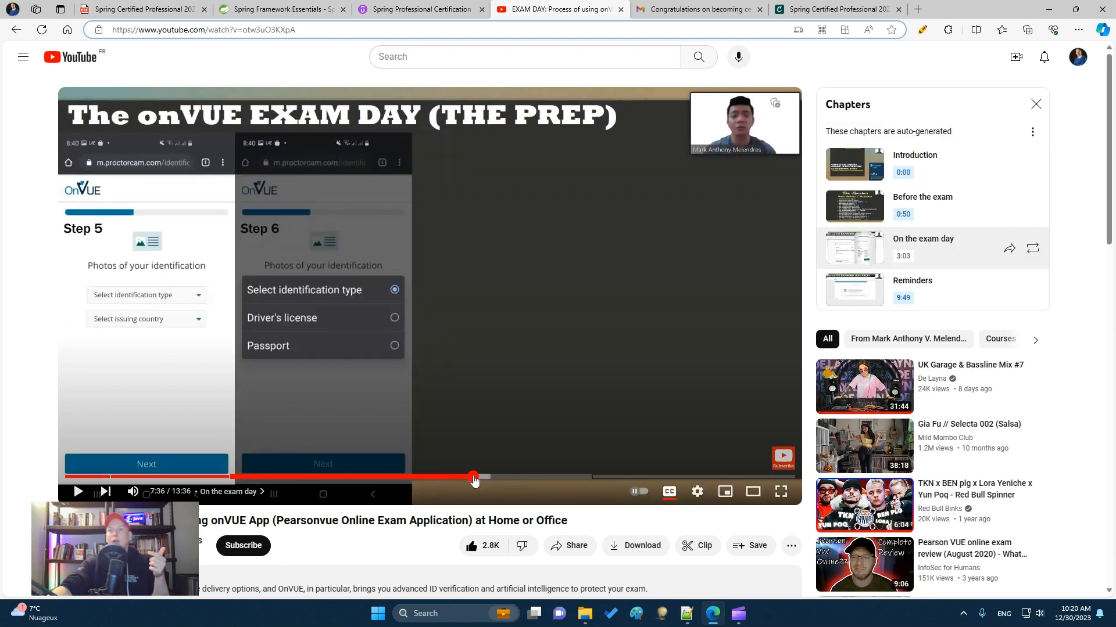
- Skip through exam rules, close-applications and final check-in screens, then switch to the Gmail congratulations email
{"action": "left_click_drag", "start_coordinate": [473, 477], "coordinate": [527, 476]}
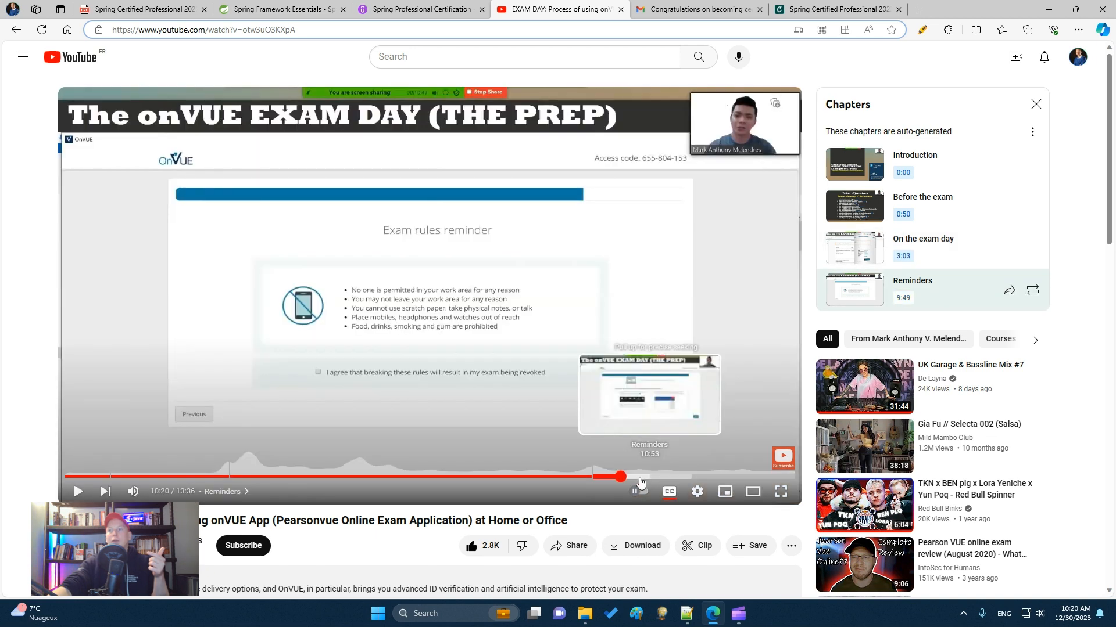
{"action": "left_click_drag", "start_coordinate": [621, 476], "coordinate": [660, 476]}
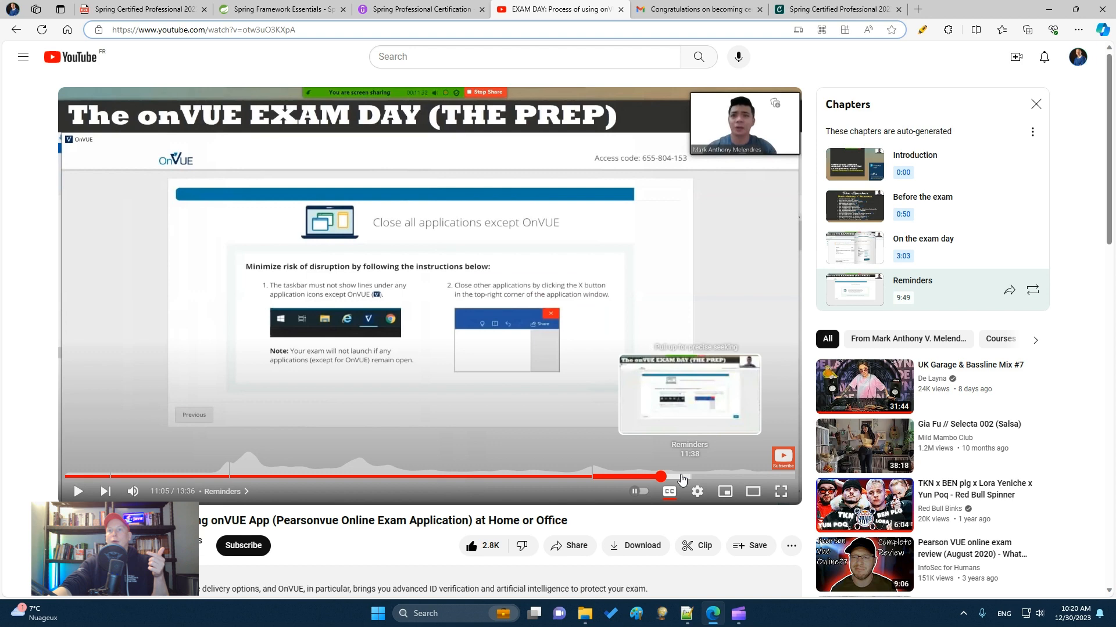
{"action": "left_click_drag", "start_coordinate": [660, 477], "coordinate": [703, 477]}
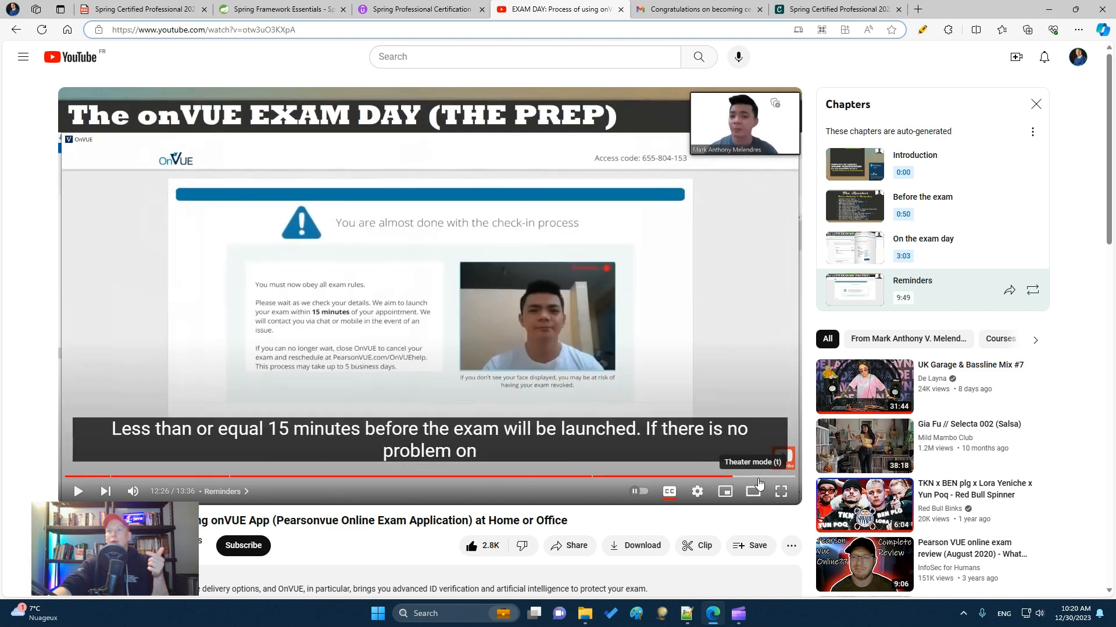
{"action": "left_click", "coordinate": [697, 8]}
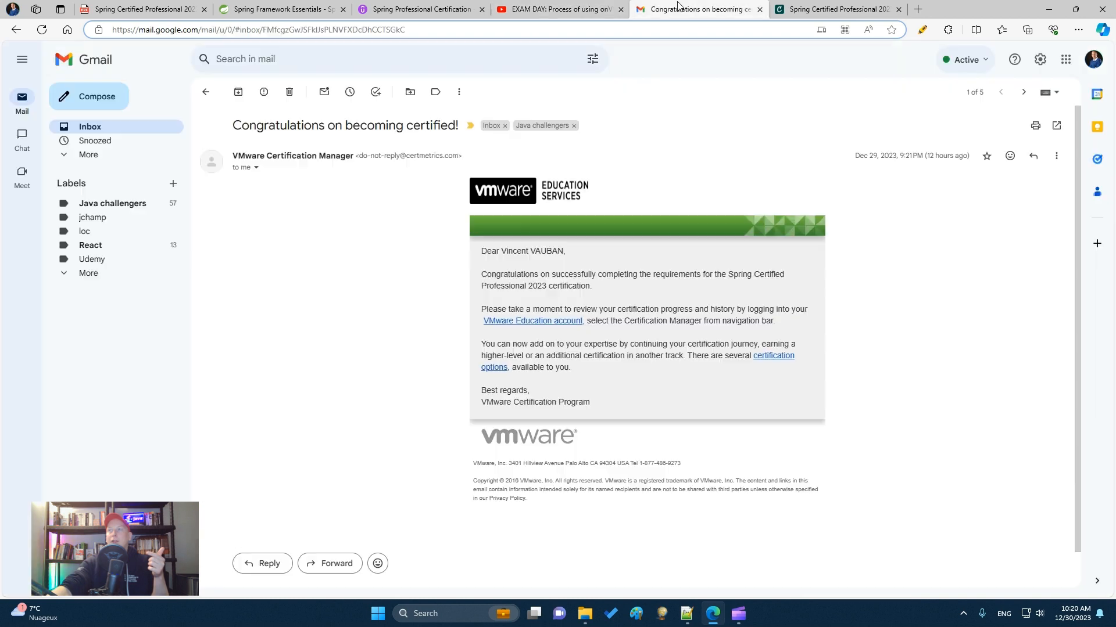
- Return to the Notepad++ exam-feedback notes after viewing the VMware congratulations email
{"action": "left_click", "coordinate": [684, 613]}
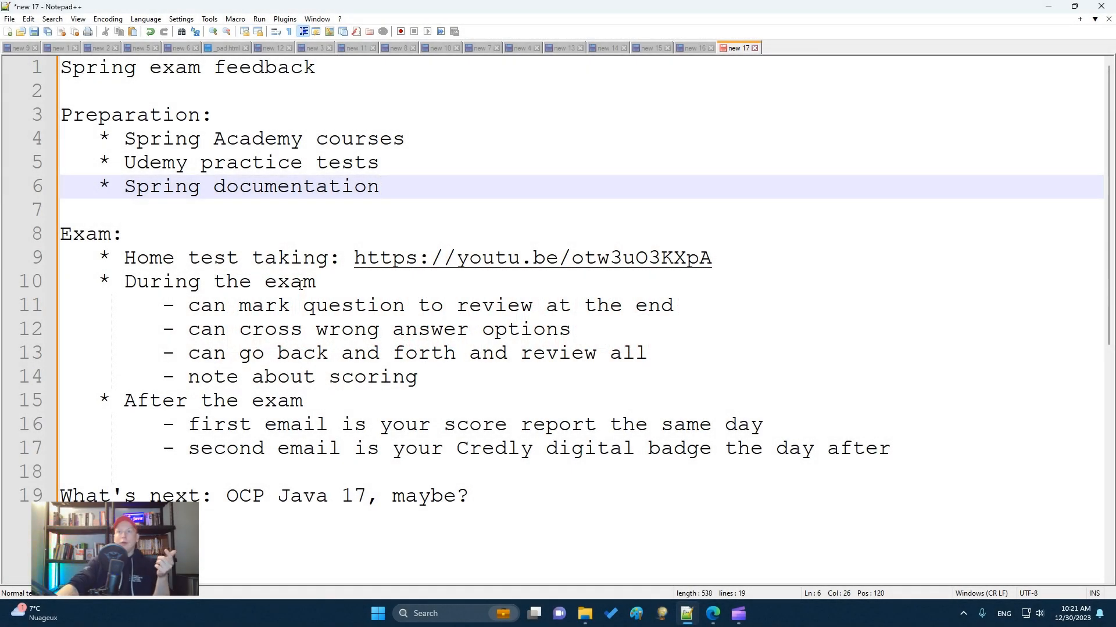
{"action": "left_click", "coordinate": [379, 186]}
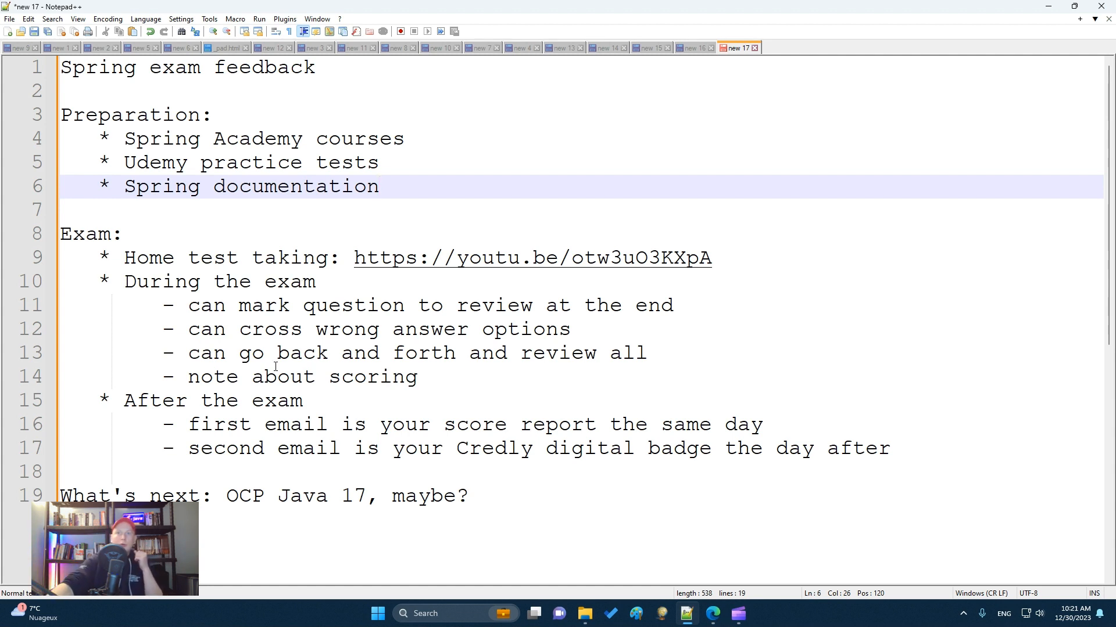
{"action": "left_click", "coordinate": [379, 186]}
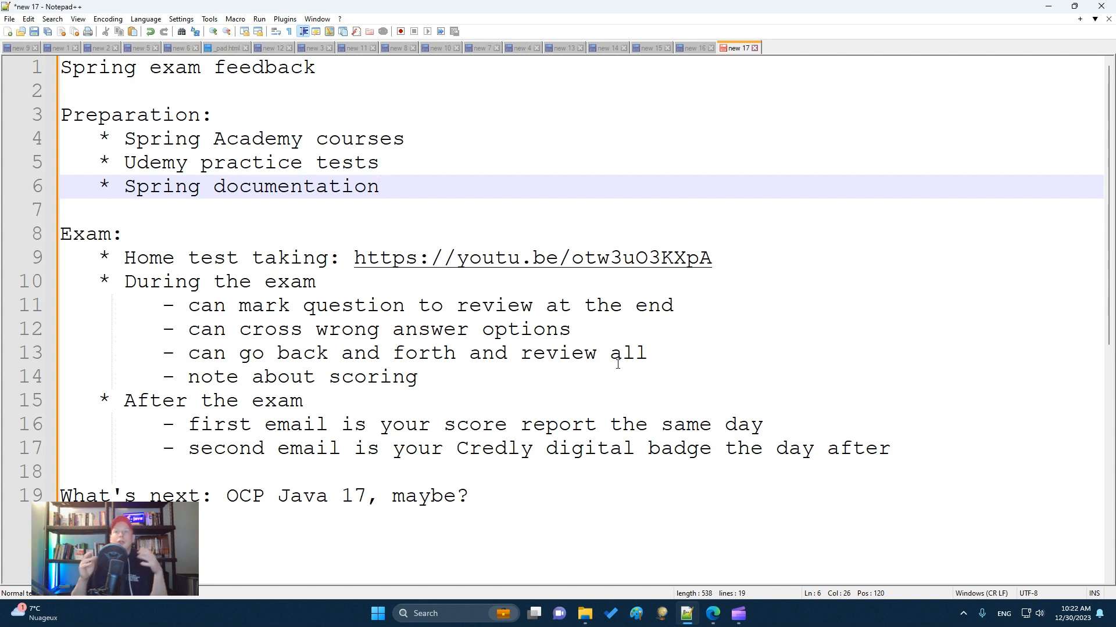
{"action": "left_click", "coordinate": [380, 186]}
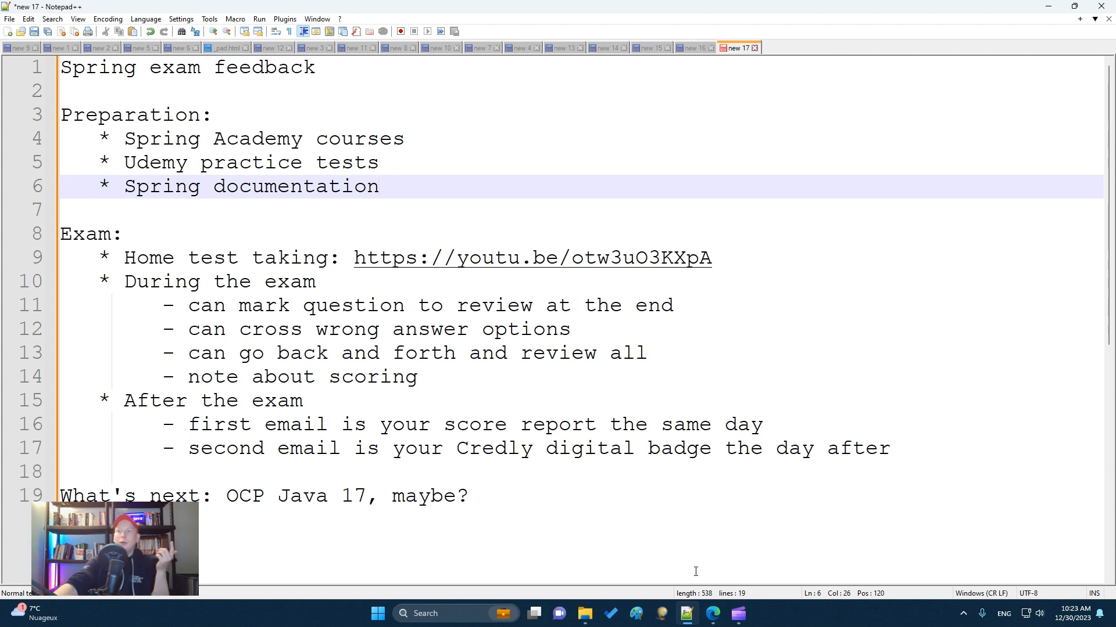
{"action": "mouse_move", "coordinate": [685, 613]}
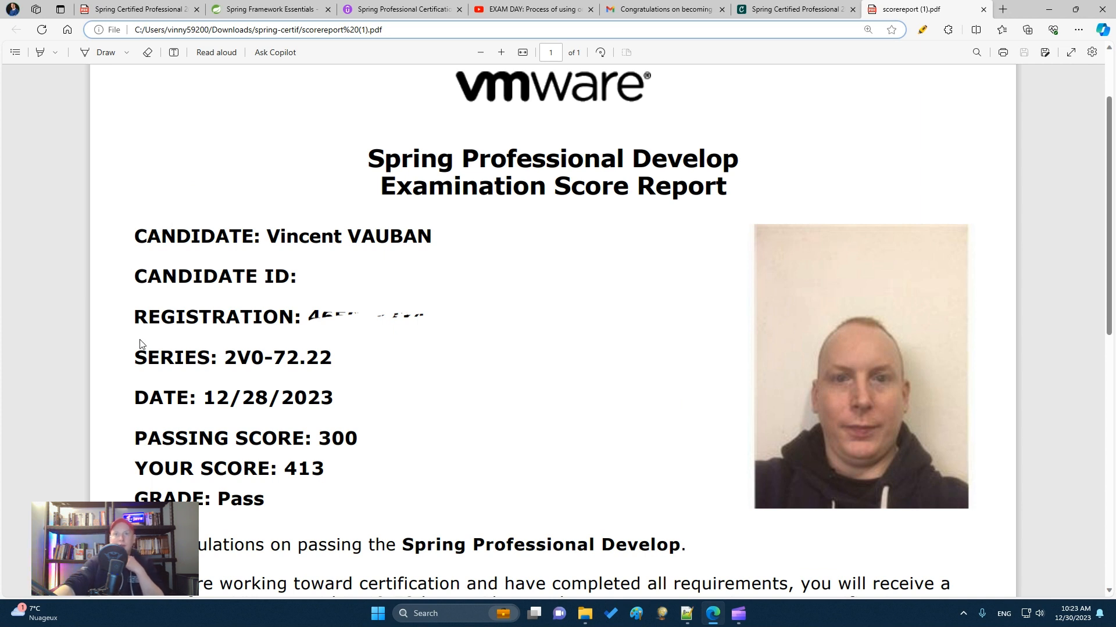
{"action": "mouse_move", "coordinate": [139, 430]}
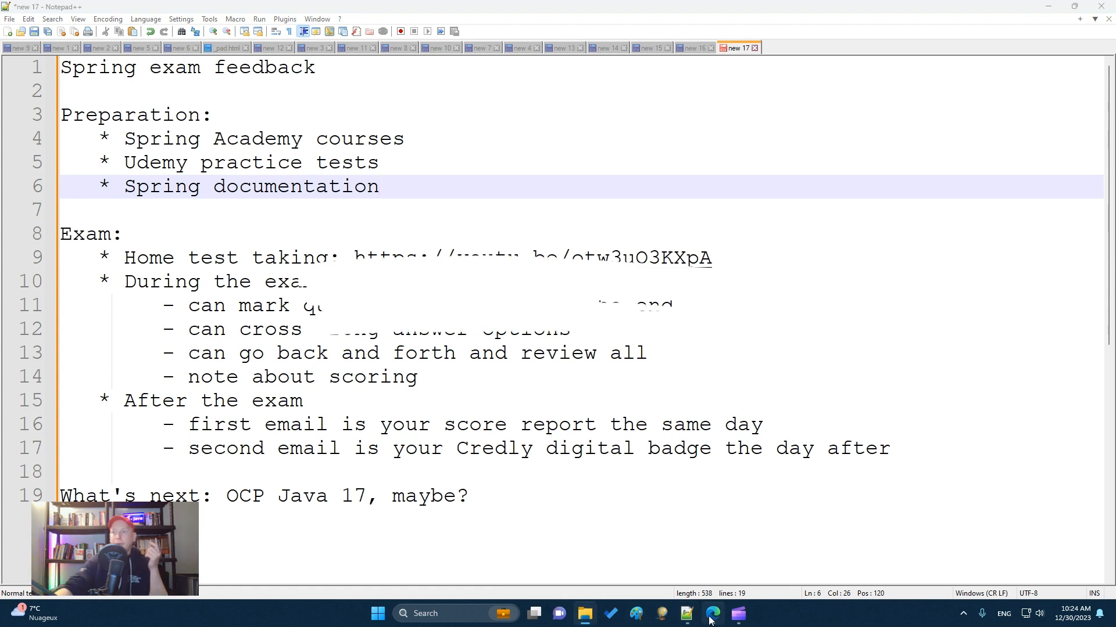
- Show the Credly Spring Certified Professional 2023 badge page, then switch to the Gmail inbox
{"action": "left_click", "coordinate": [711, 613]}
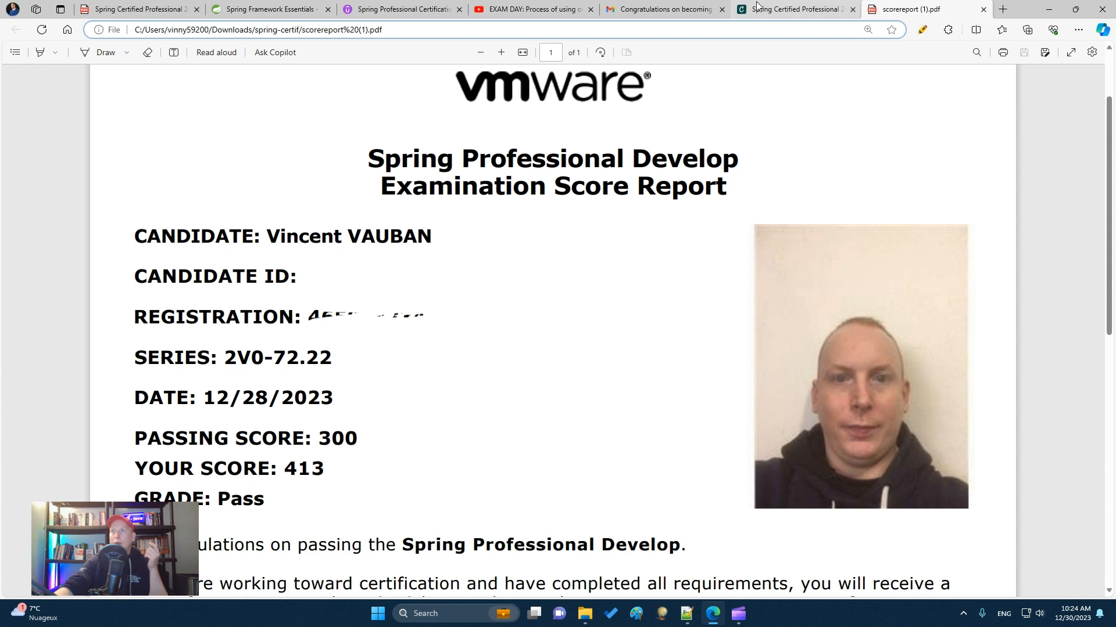
{"action": "left_click", "coordinate": [793, 10]}
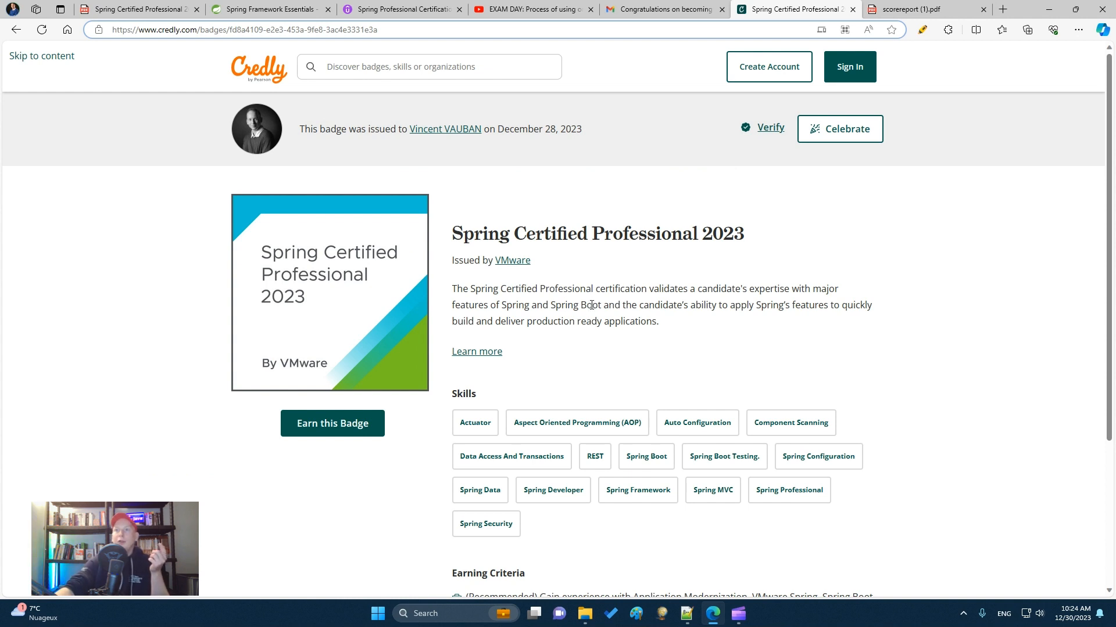
{"action": "mouse_move", "coordinate": [592, 318]}
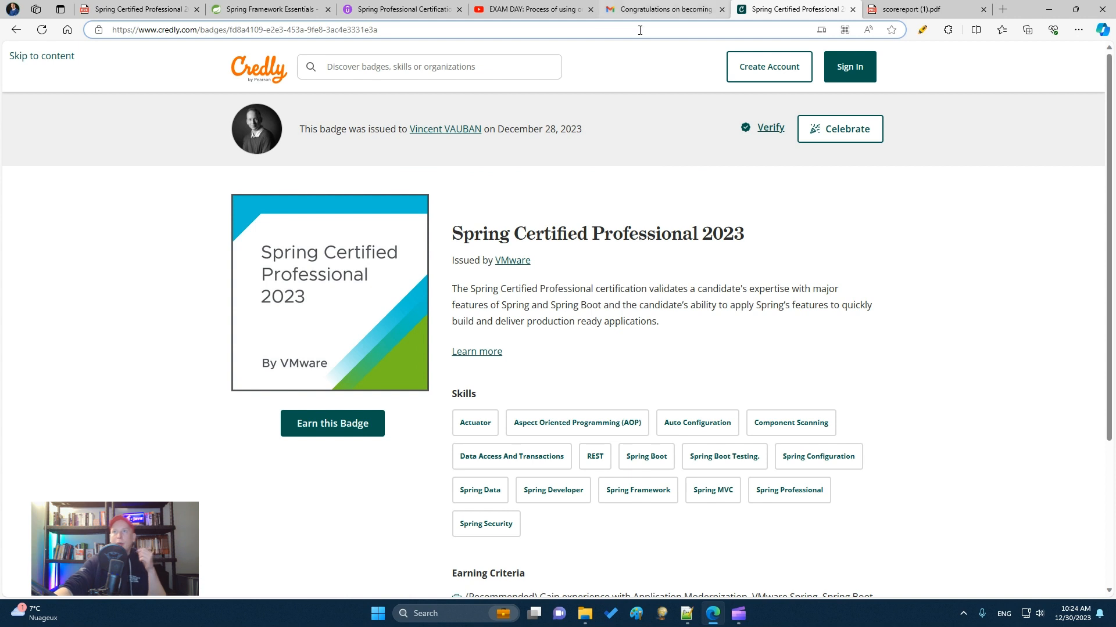
{"action": "left_click", "coordinate": [661, 10]}
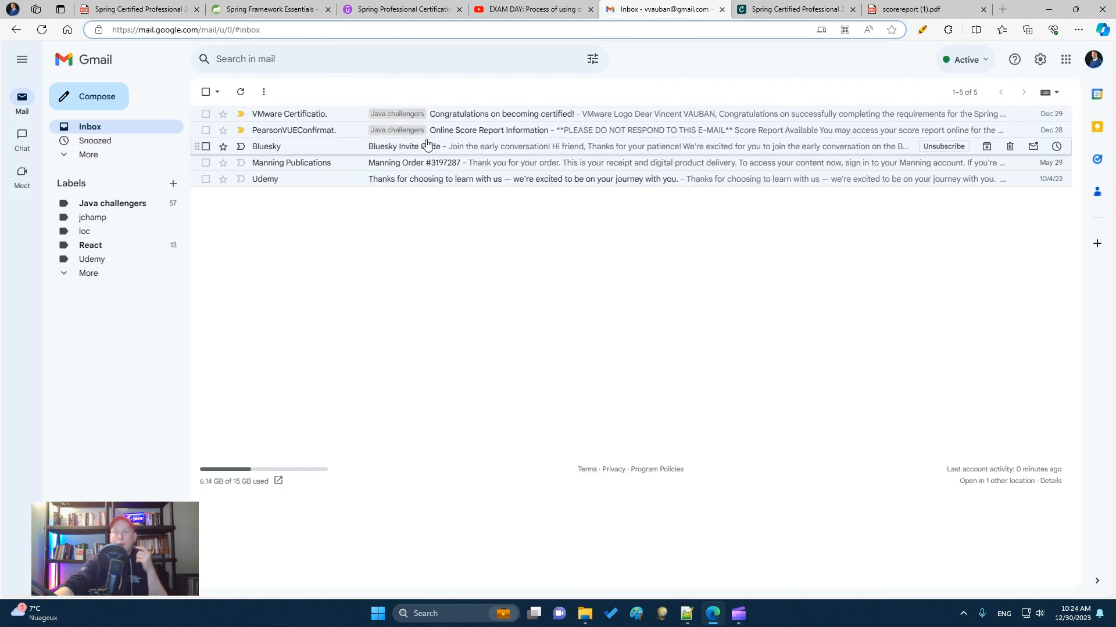
- View the Pearson VUE Online Score Report Information email and switch back to the feedback notes
{"action": "left_click", "coordinate": [489, 129]}
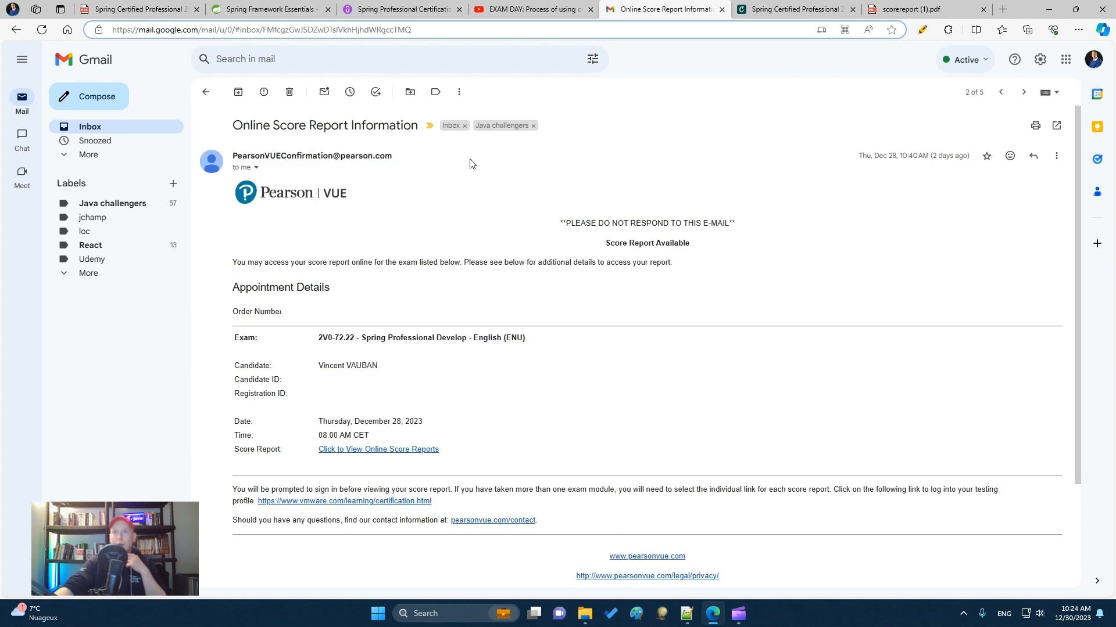
{"action": "mouse_move", "coordinate": [538, 427]}
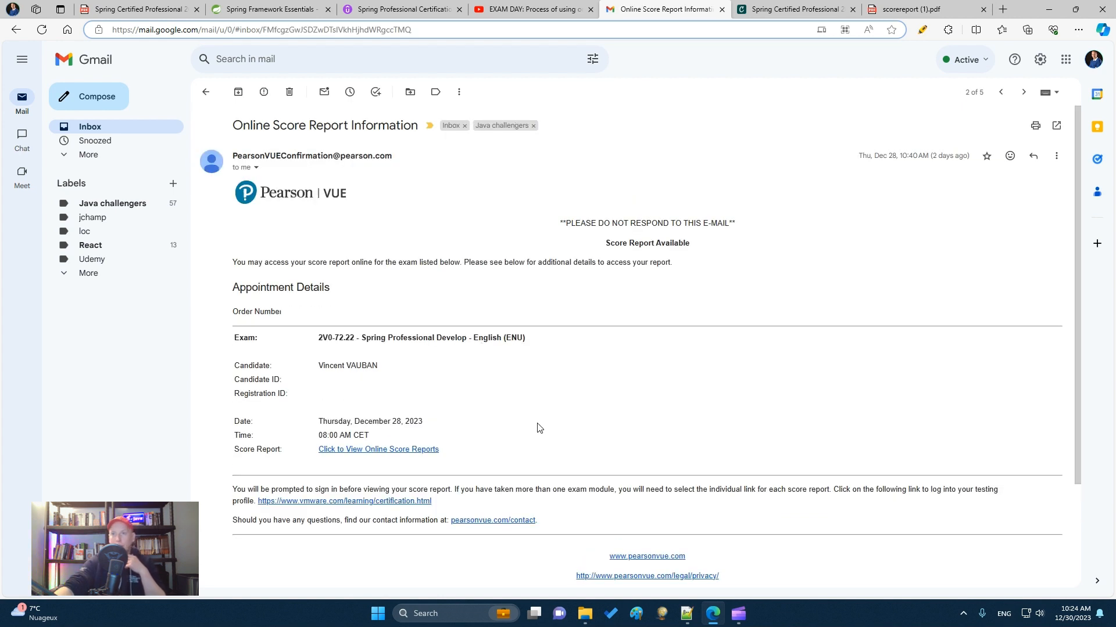
{"action": "left_click", "coordinate": [206, 92]}
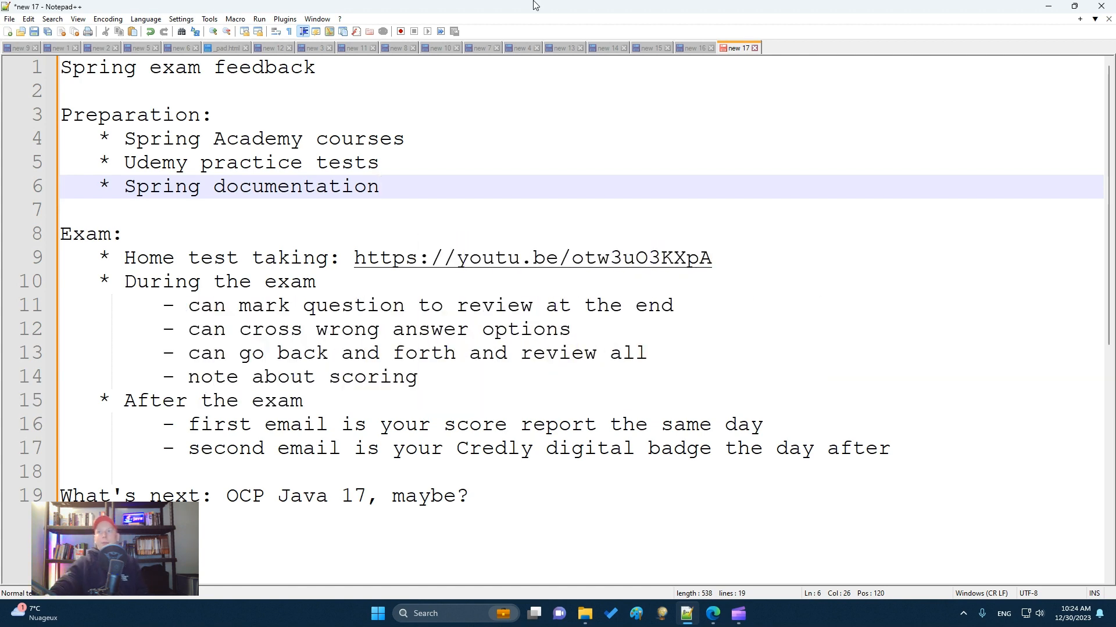
{"action": "key", "text": "win+tab"}
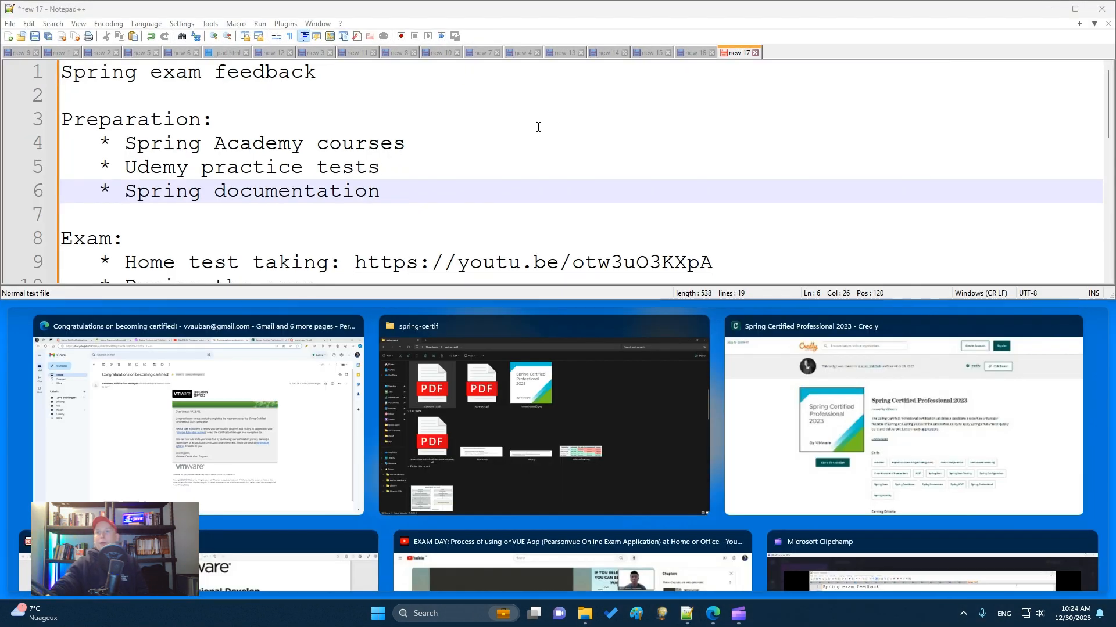